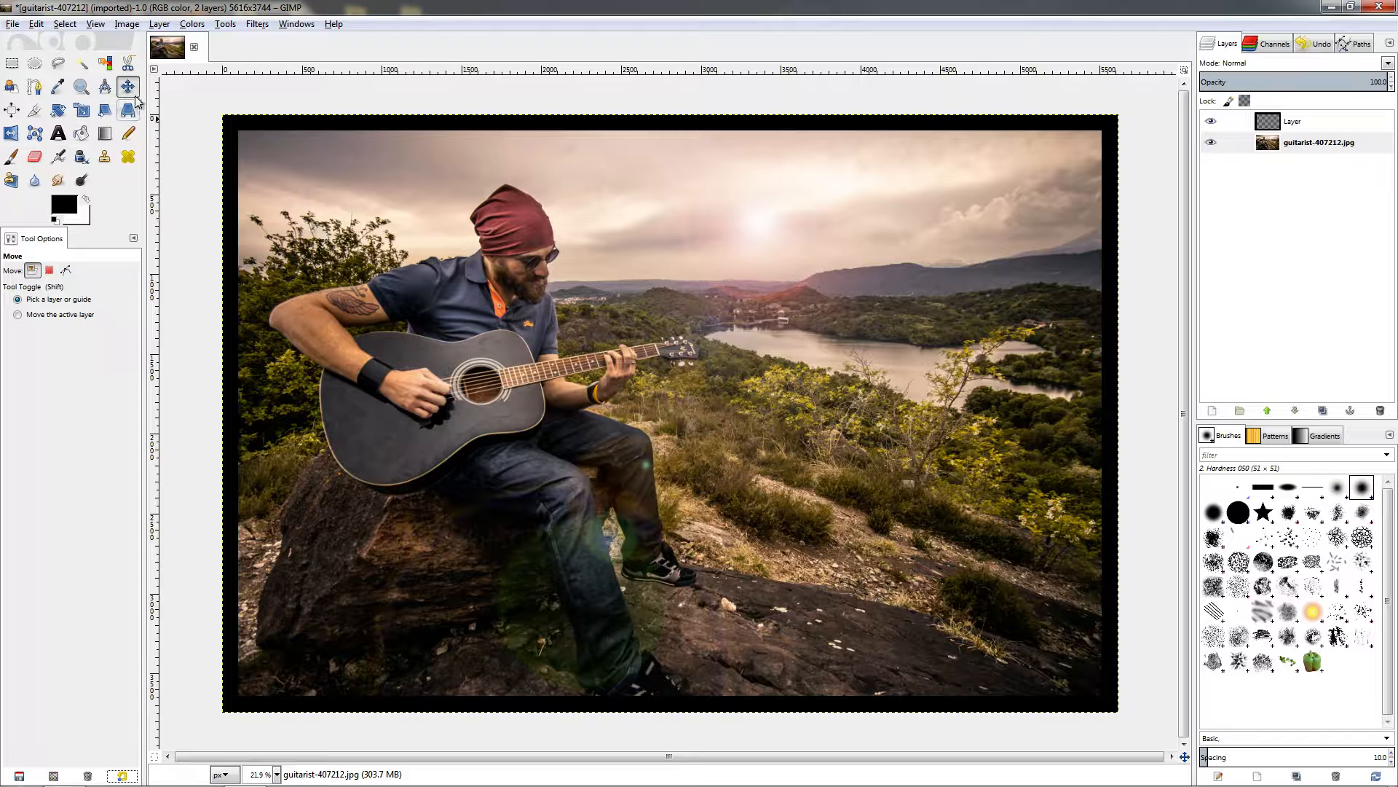
{"action": "mouse_move", "coordinate": [125, 86]}
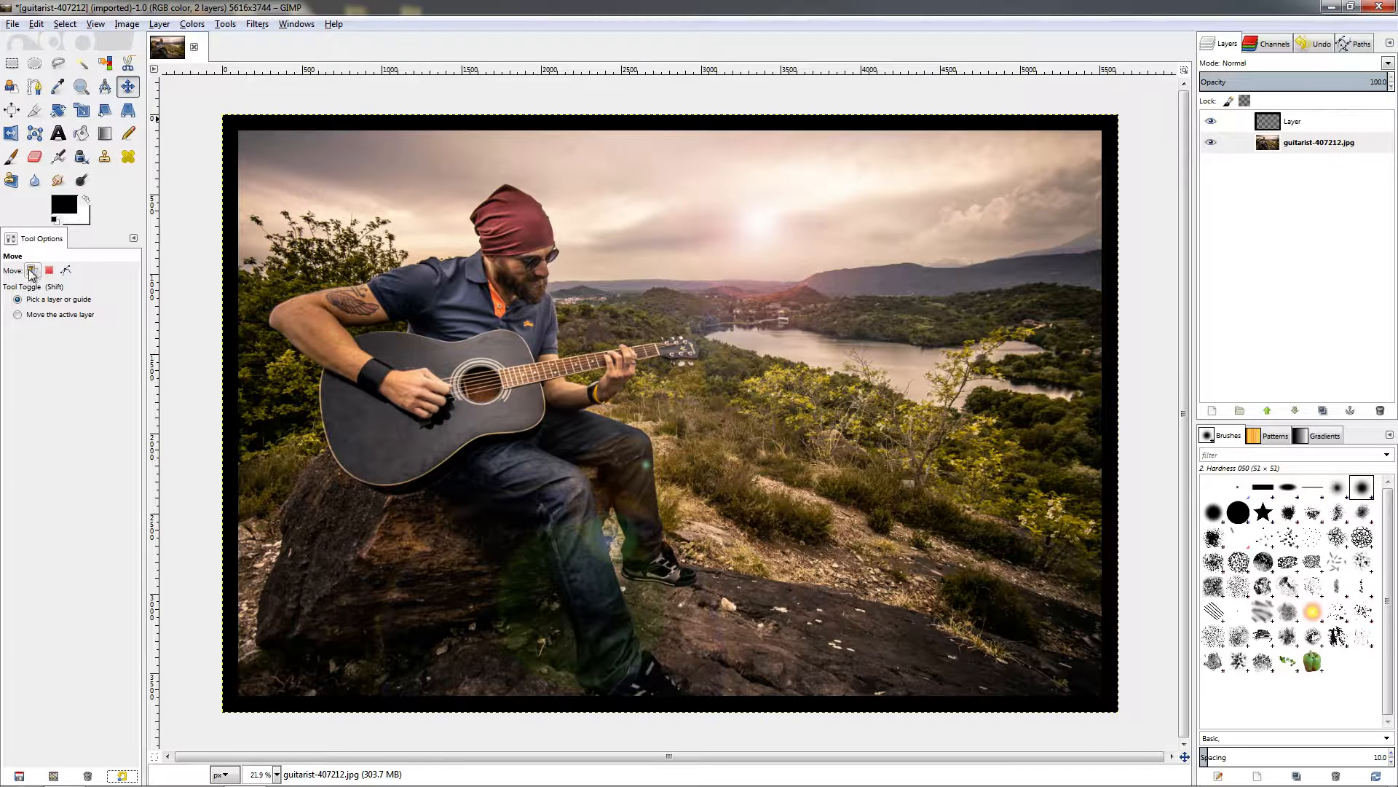
{"action": "mouse_move", "coordinate": [32, 271]}
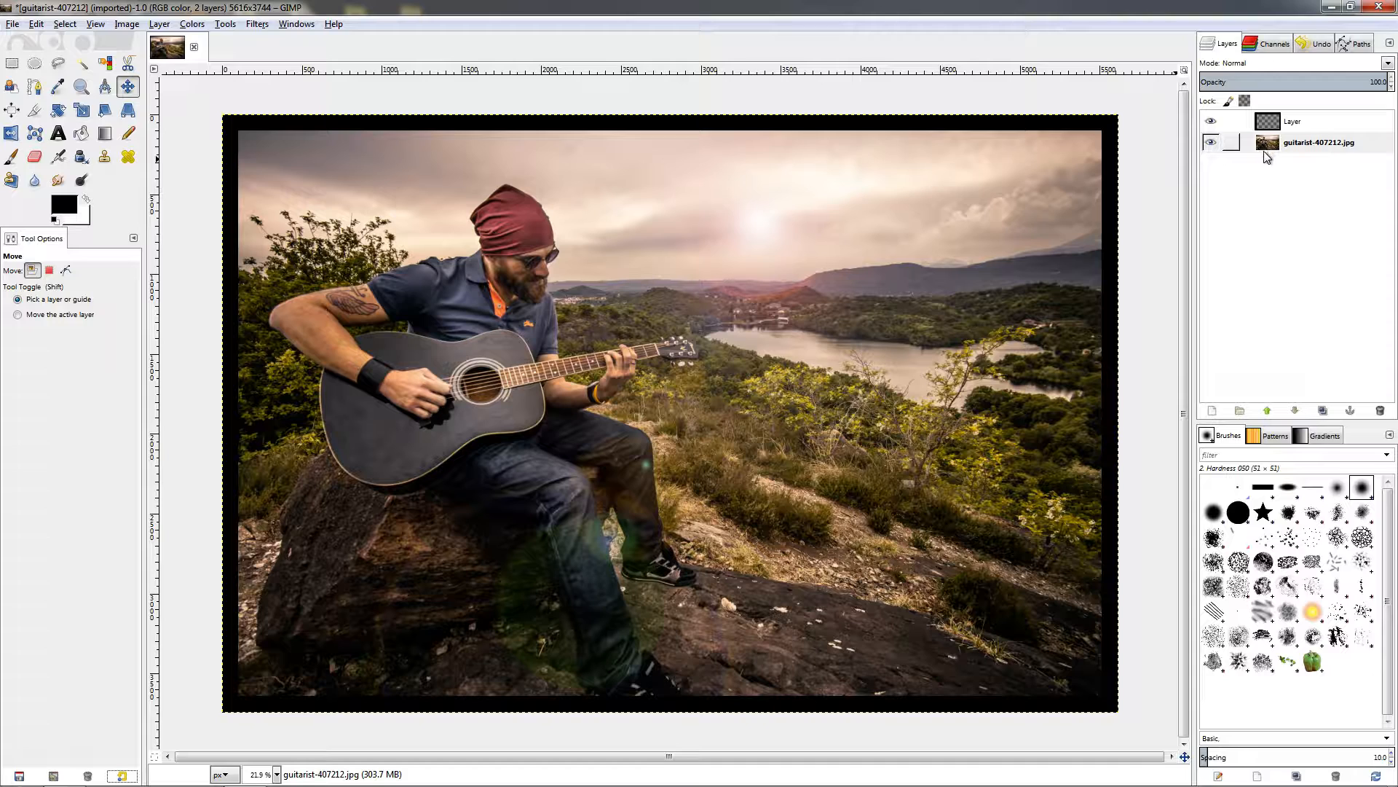
Activate the guitarist photo layer, then the layer named 'Layer', and pick the layer under the cursor
{"action": "left_click", "coordinate": [1319, 143]}
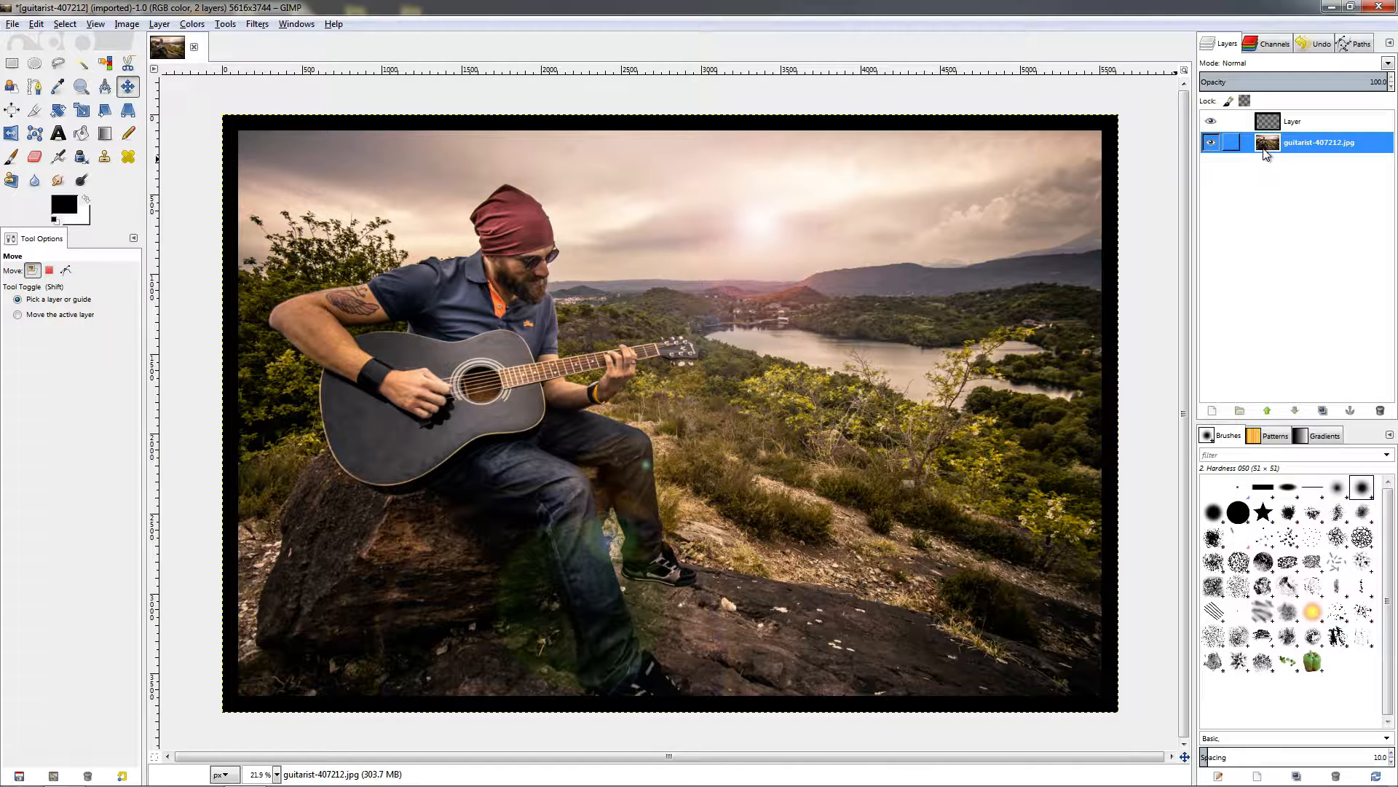
{"action": "left_click", "coordinate": [1295, 121]}
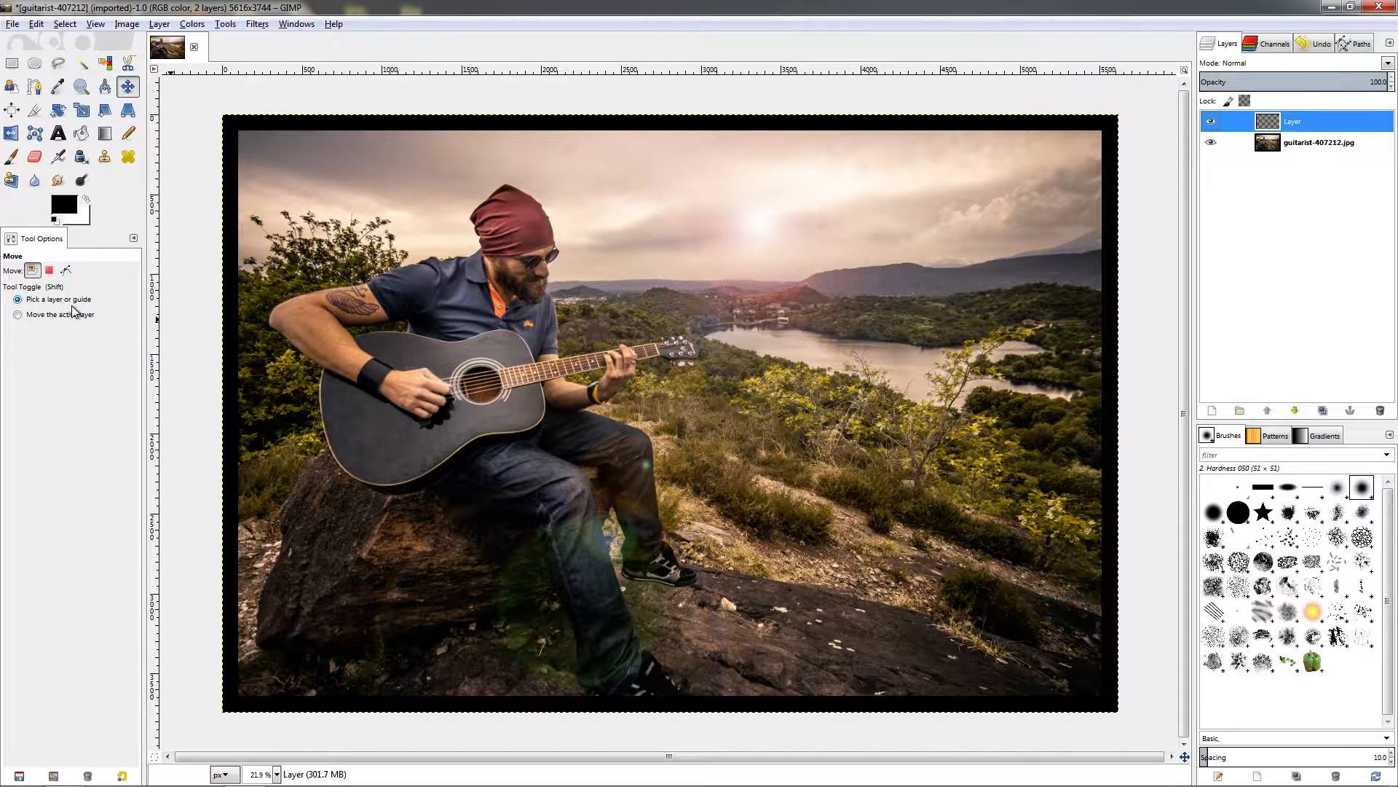
{"action": "mouse_move", "coordinate": [1095, 218]}
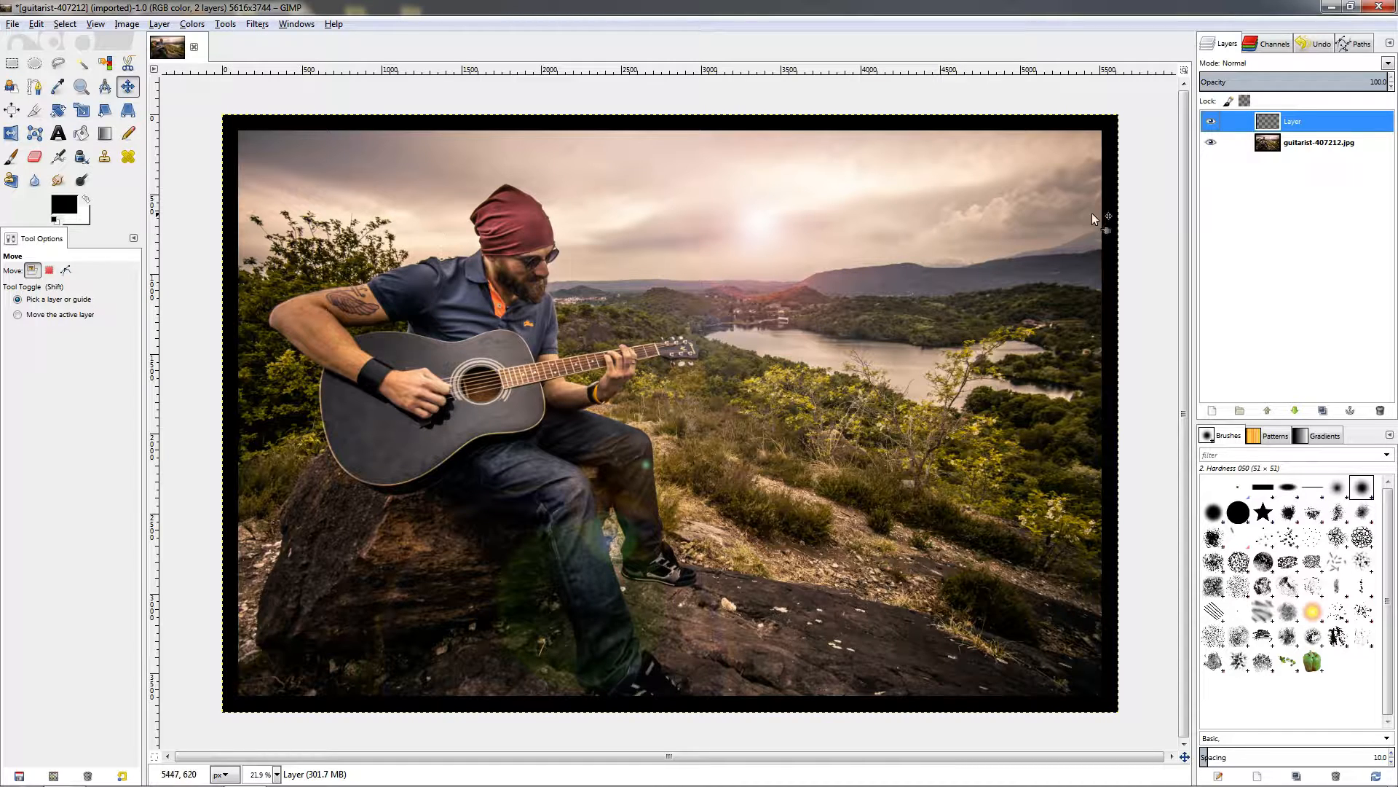
{"action": "left_click", "coordinate": [1327, 143]}
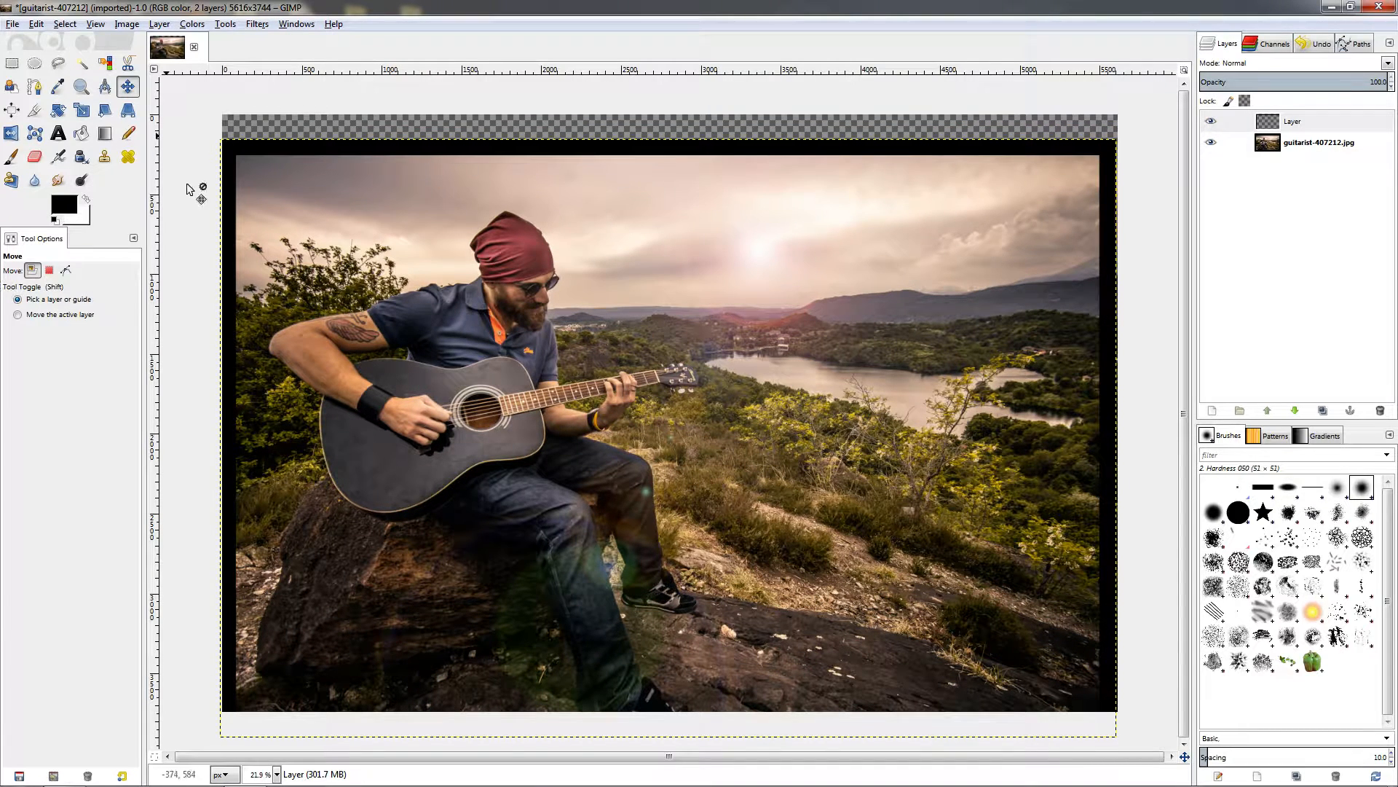
{"action": "left_click_drag", "start_coordinate": [197, 73], "coordinate": [214, 210]}
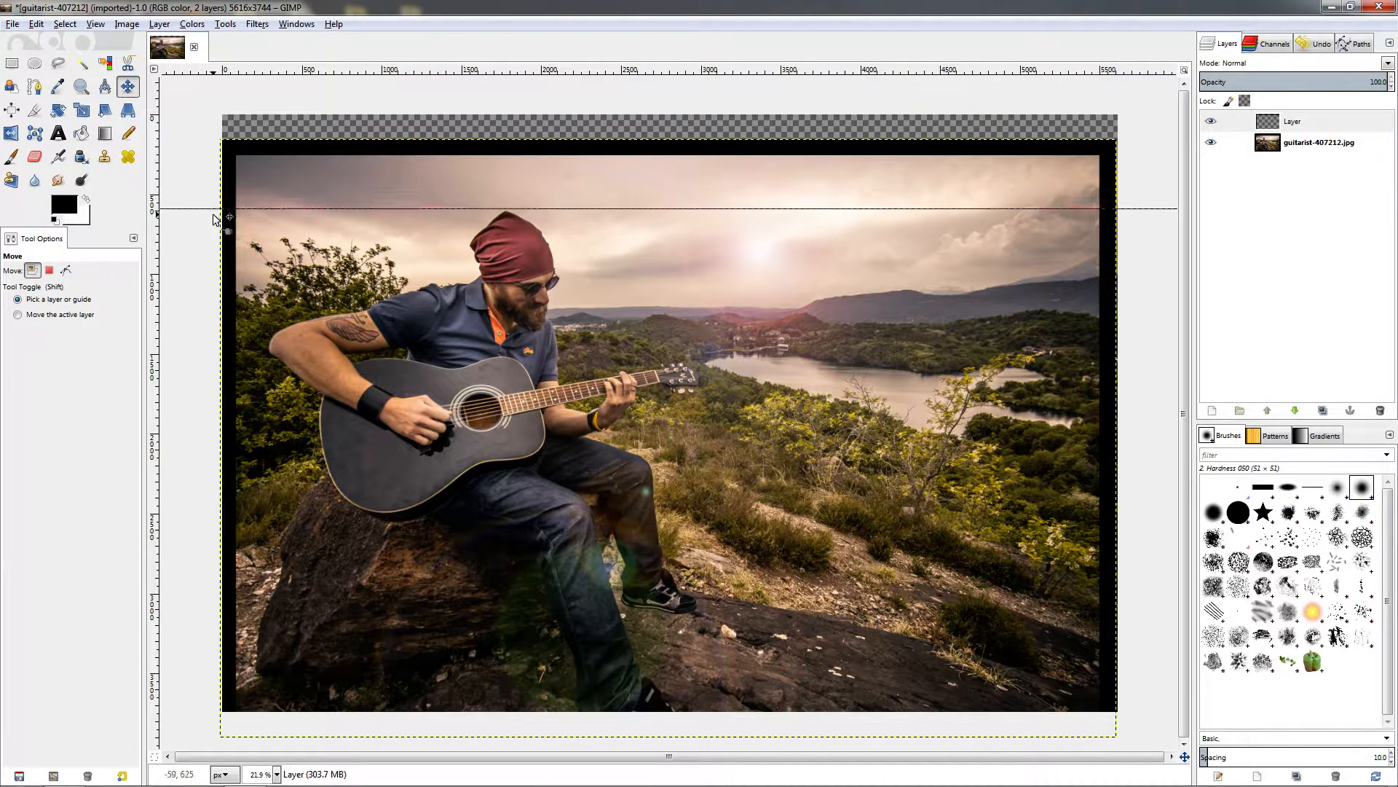
{"action": "left_click_drag", "start_coordinate": [214, 211], "coordinate": [214, 152]}
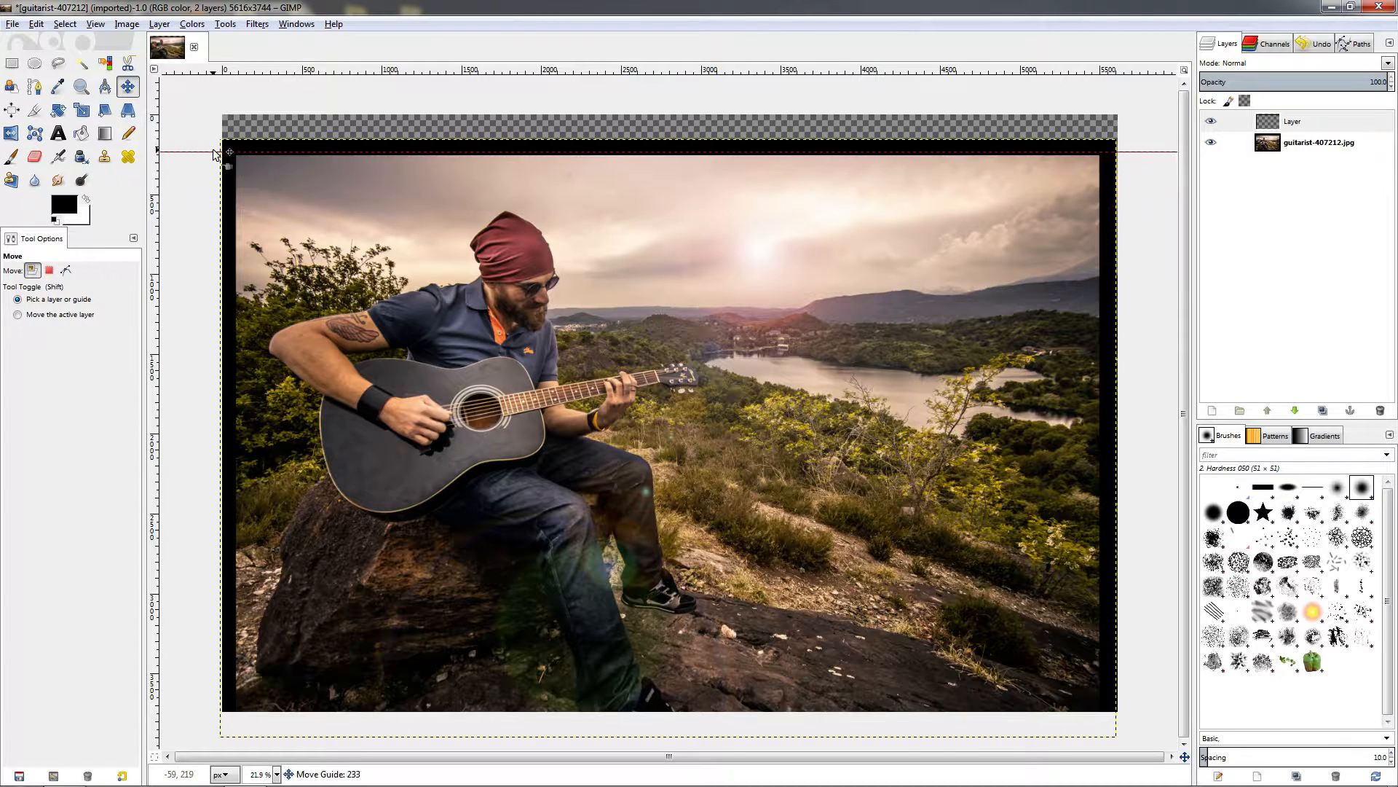
{"action": "left_click_drag", "start_coordinate": [216, 153], "coordinate": [216, 204]}
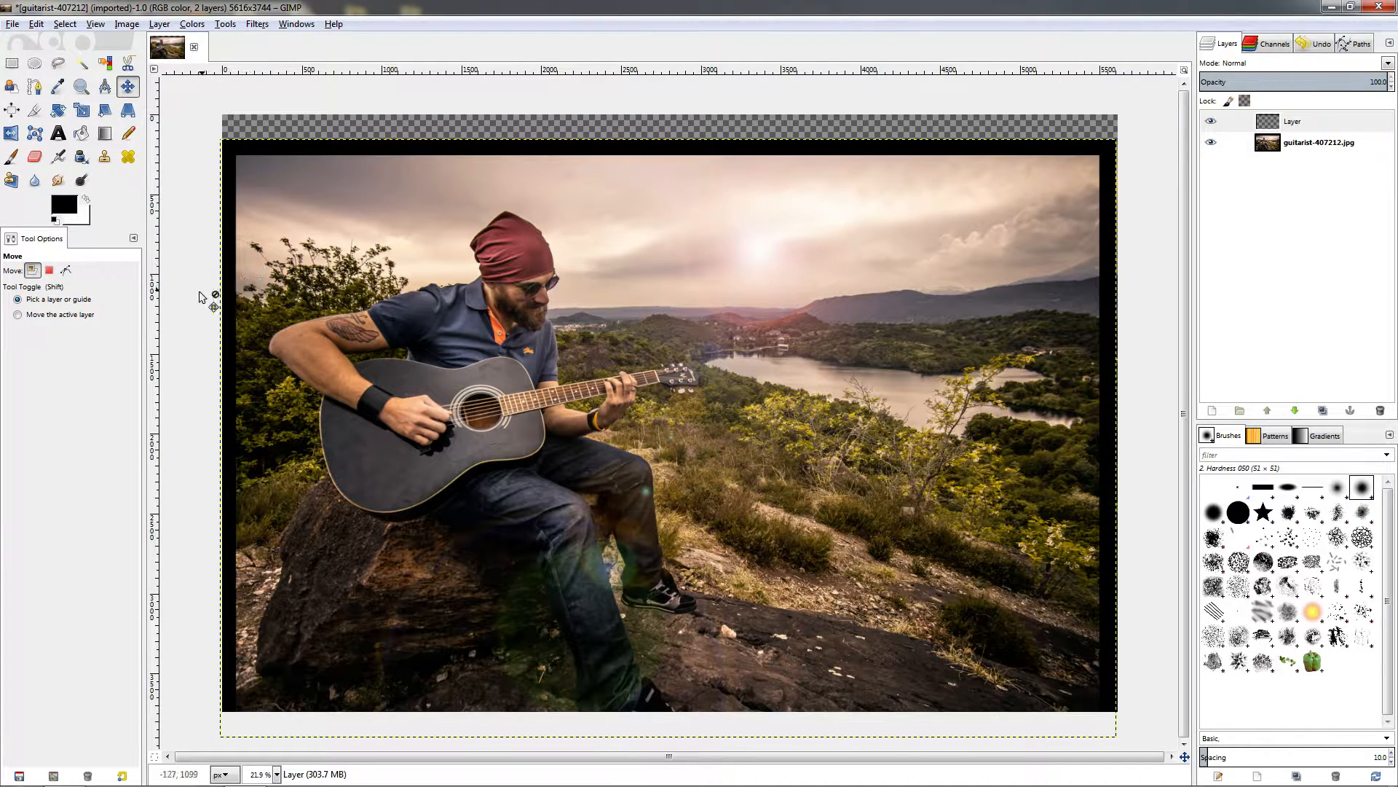
Switch to 'Move the active layer' and shift the guitarist photo layer on the canvas
{"action": "left_click", "coordinate": [17, 314]}
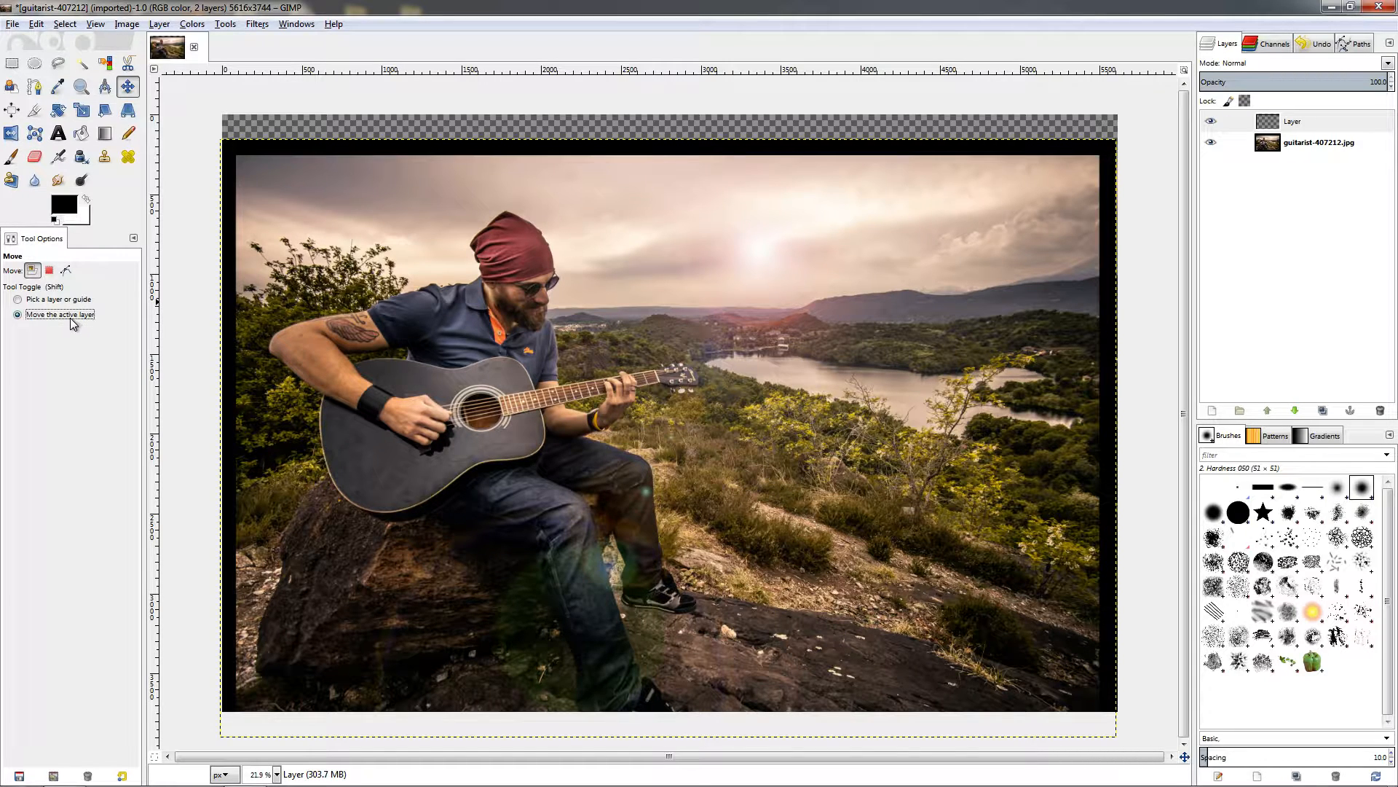
{"action": "mouse_move", "coordinate": [638, 302]}
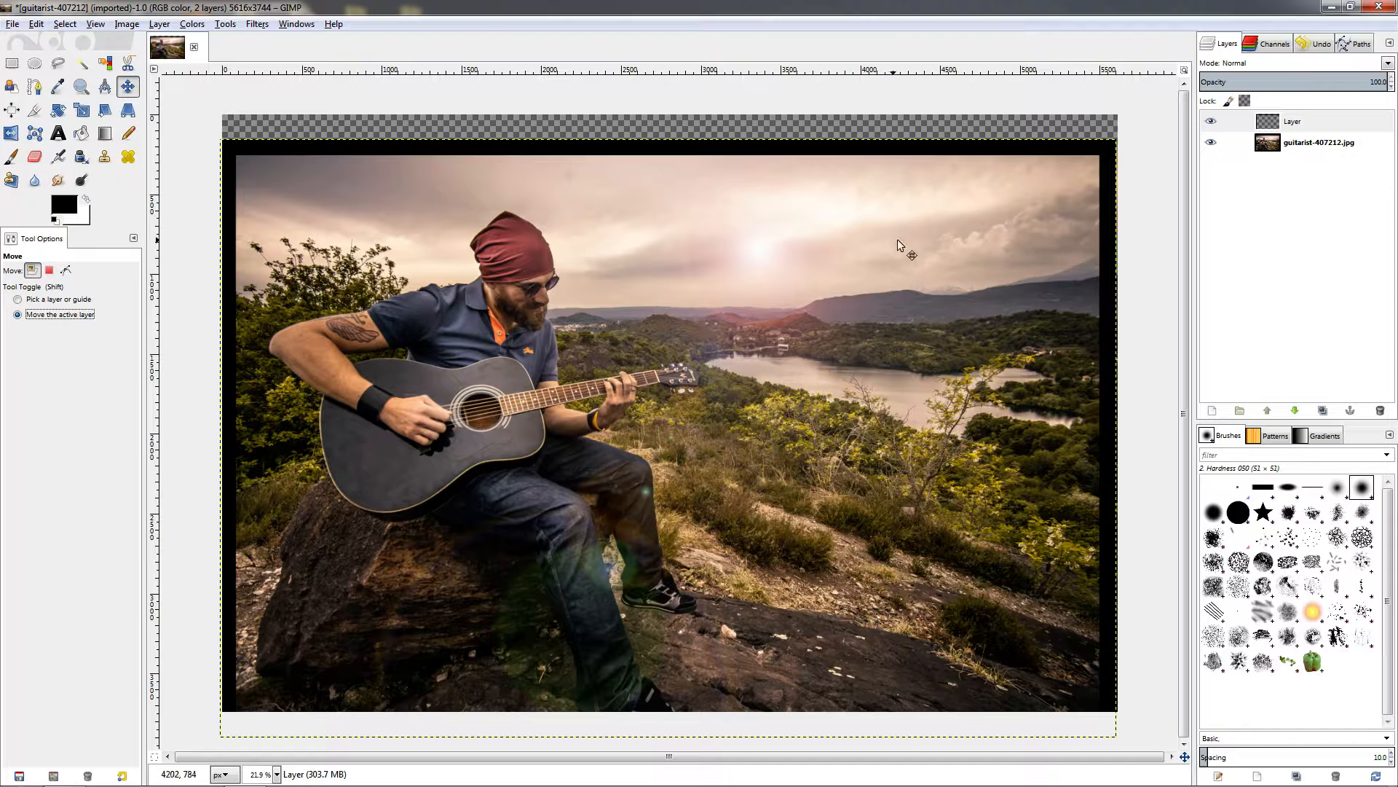
{"action": "left_click", "coordinate": [1316, 142]}
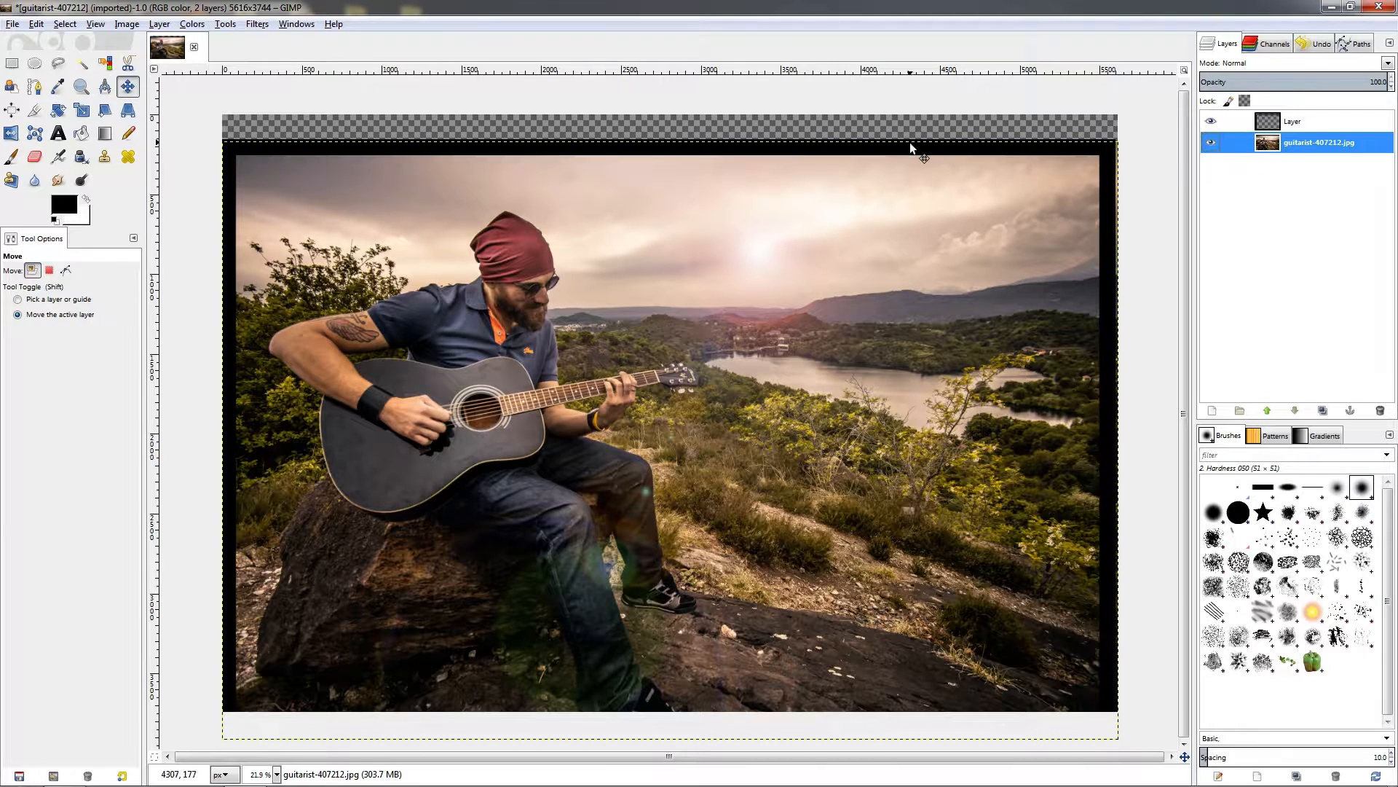
{"action": "mouse_move", "coordinate": [929, 154]}
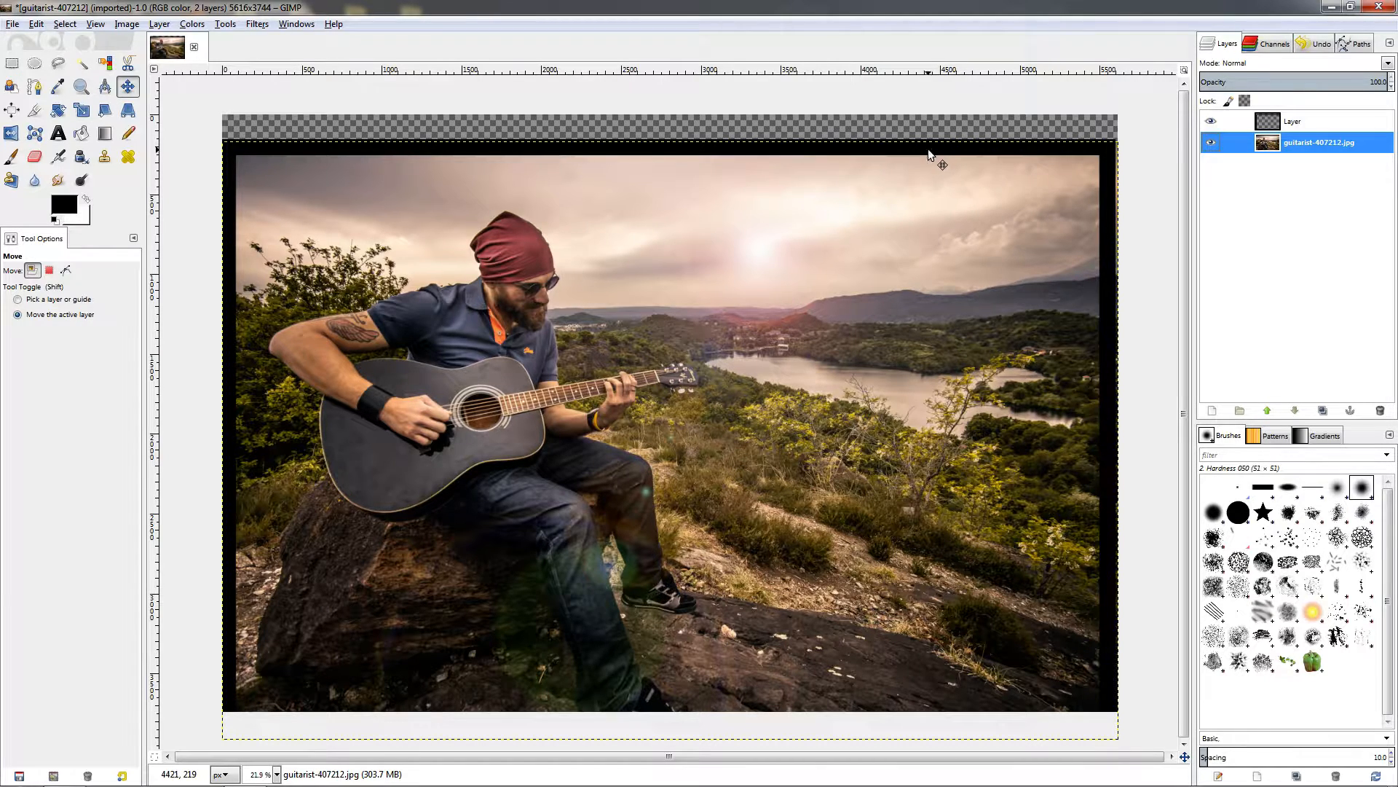
{"action": "left_click_drag", "start_coordinate": [931, 156], "coordinate": [925, 185]}
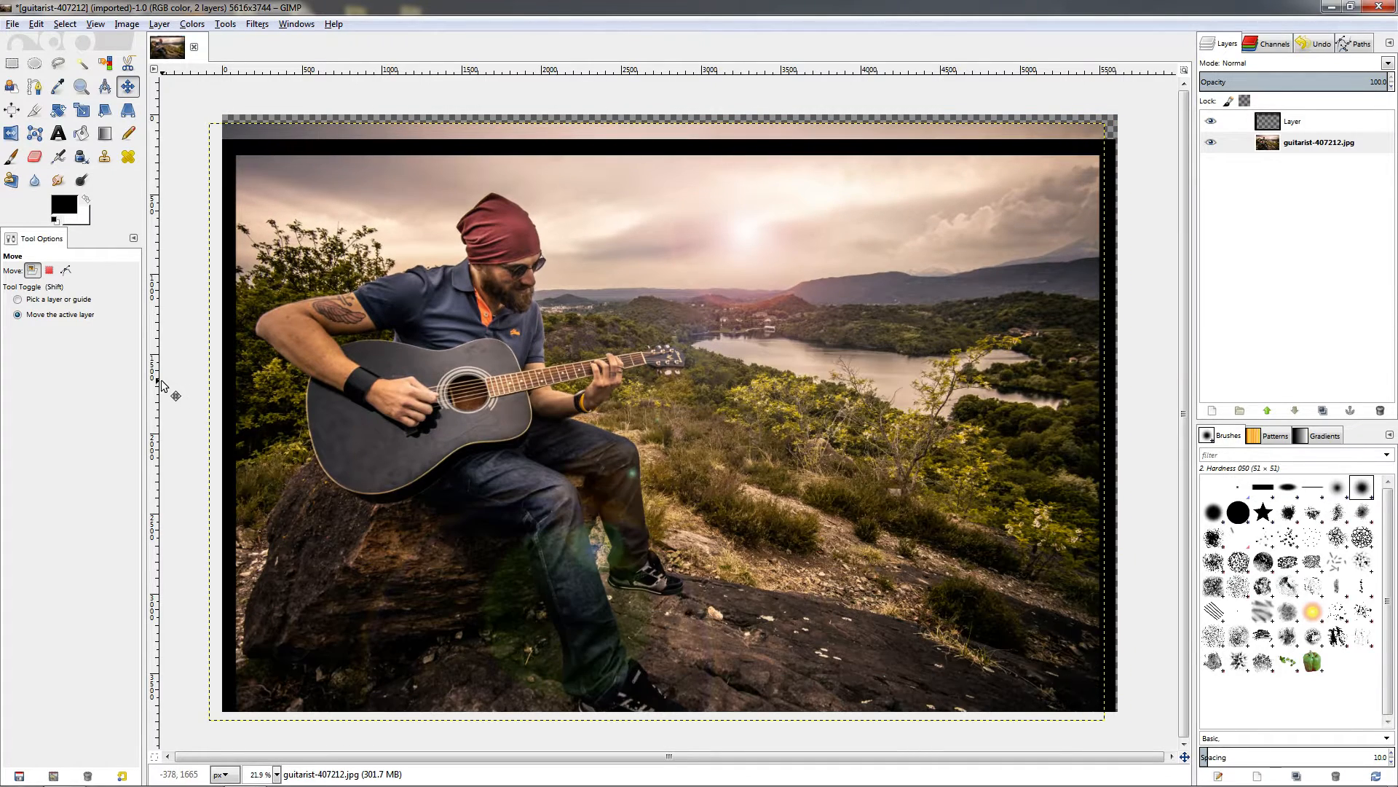
{"action": "mouse_move", "coordinate": [81, 319]}
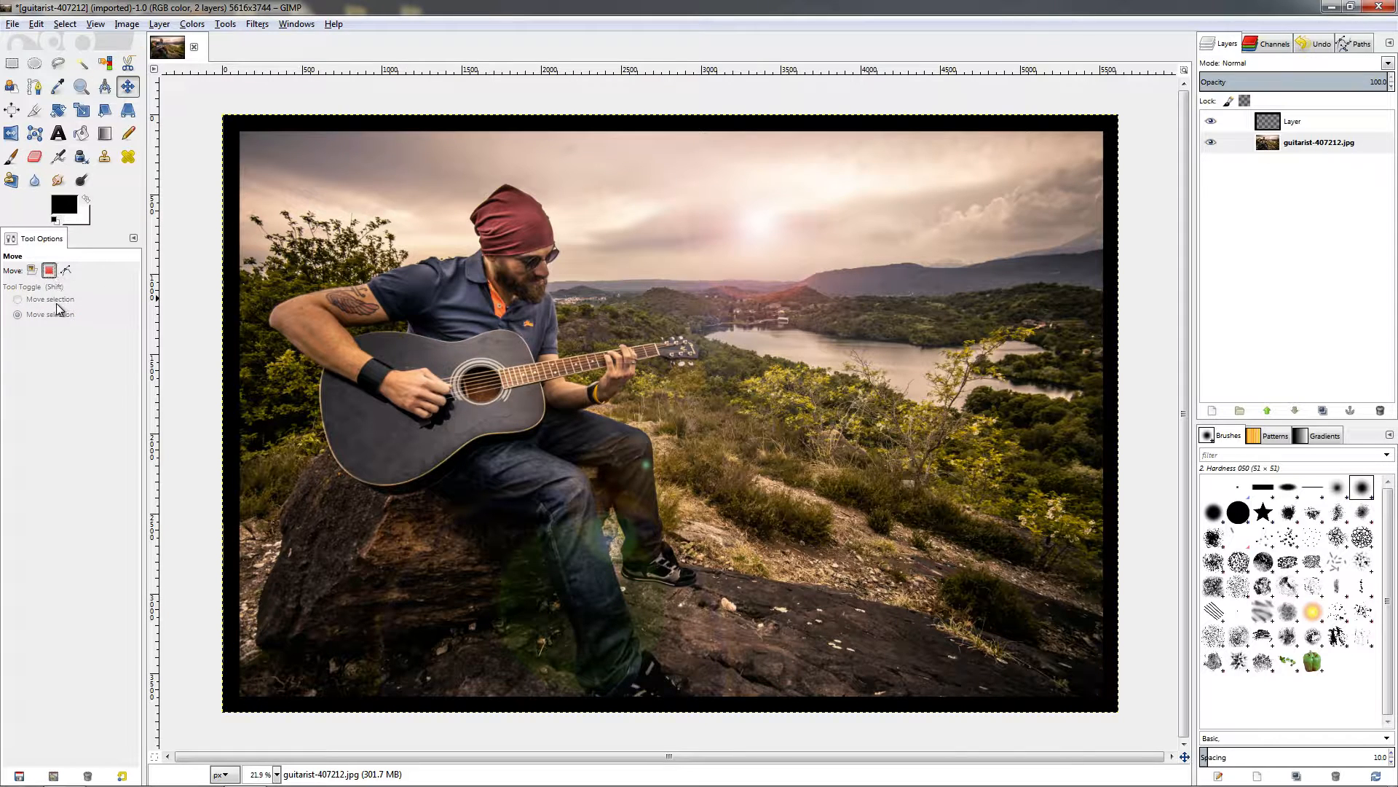
{"action": "mouse_move", "coordinate": [48, 271]}
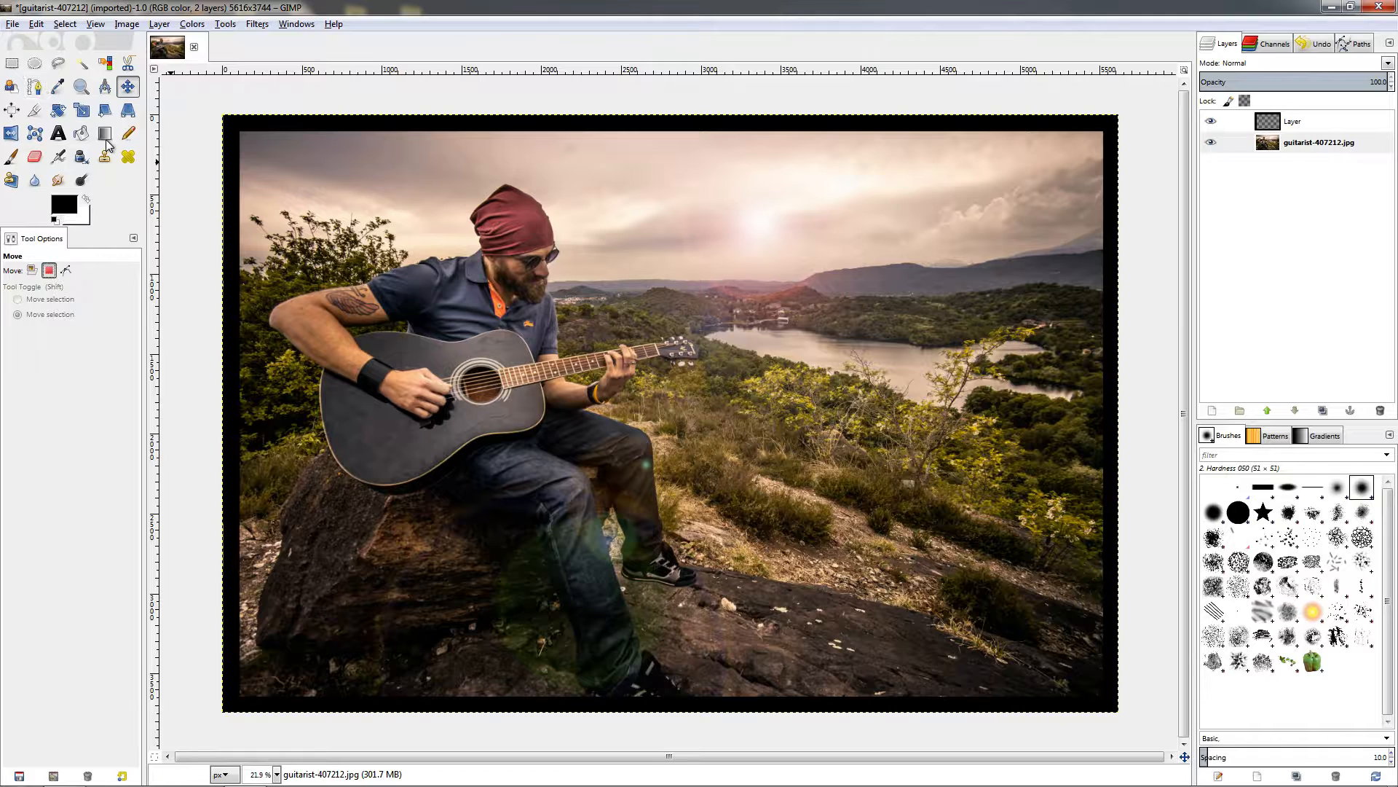
Select a rectangle around the guitarist's upper body and shift its outline upward
{"action": "left_click_drag", "start_coordinate": [361, 259], "coordinate": [531, 406]}
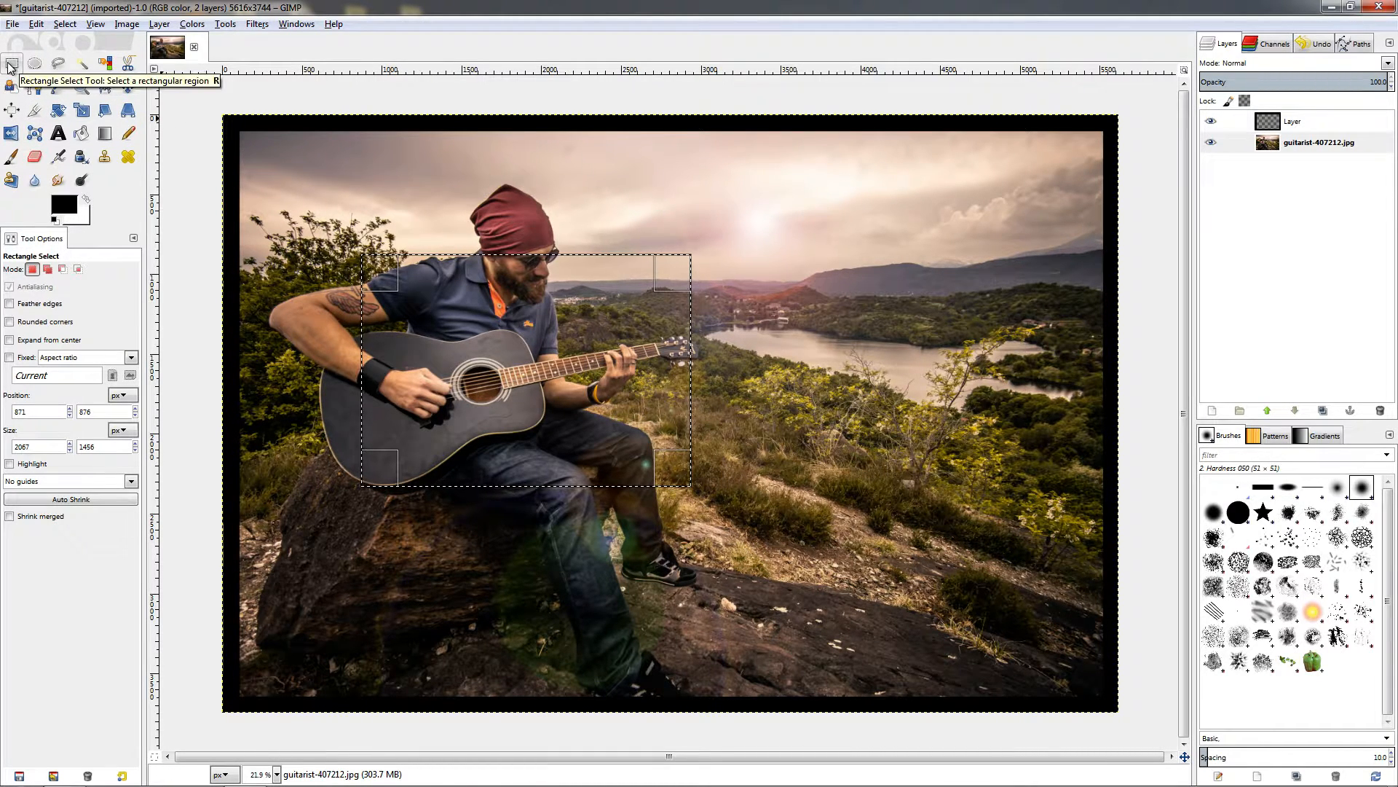
{"action": "mouse_move", "coordinate": [473, 382]}
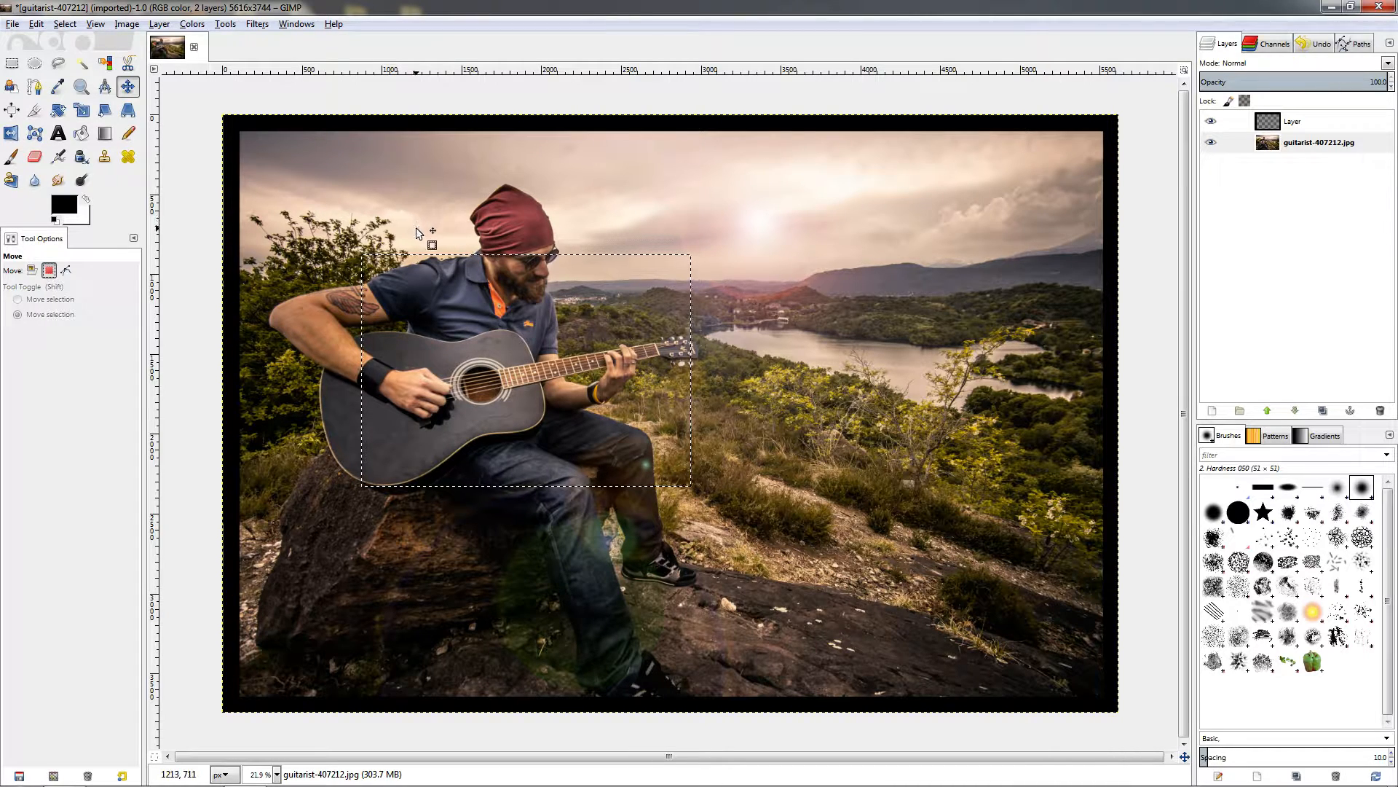
{"action": "left_click_drag", "start_coordinate": [429, 259], "coordinate": [487, 254]}
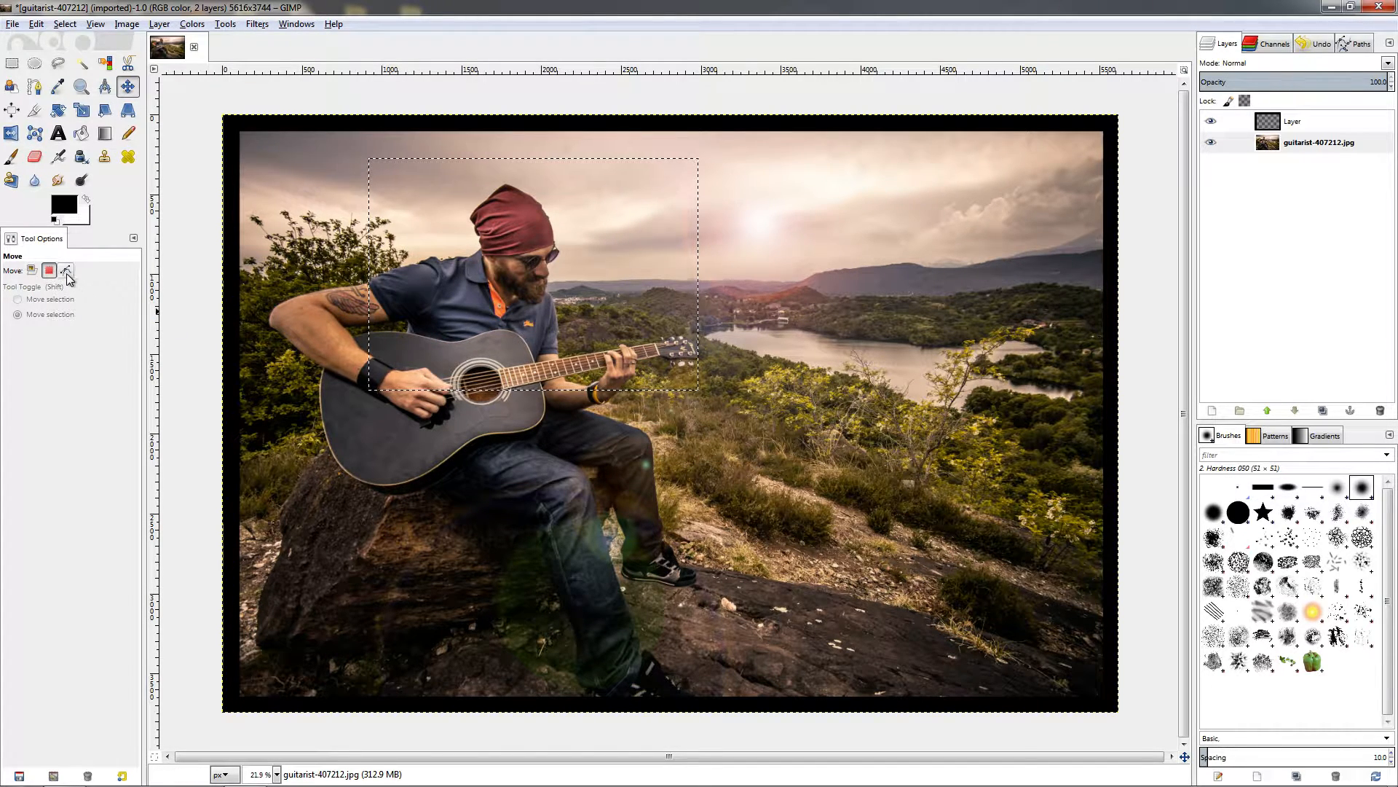
Make the Move tool act on paths and show the Paths list, glancing at Dockable Dialogs
{"action": "left_click", "coordinate": [64, 271]}
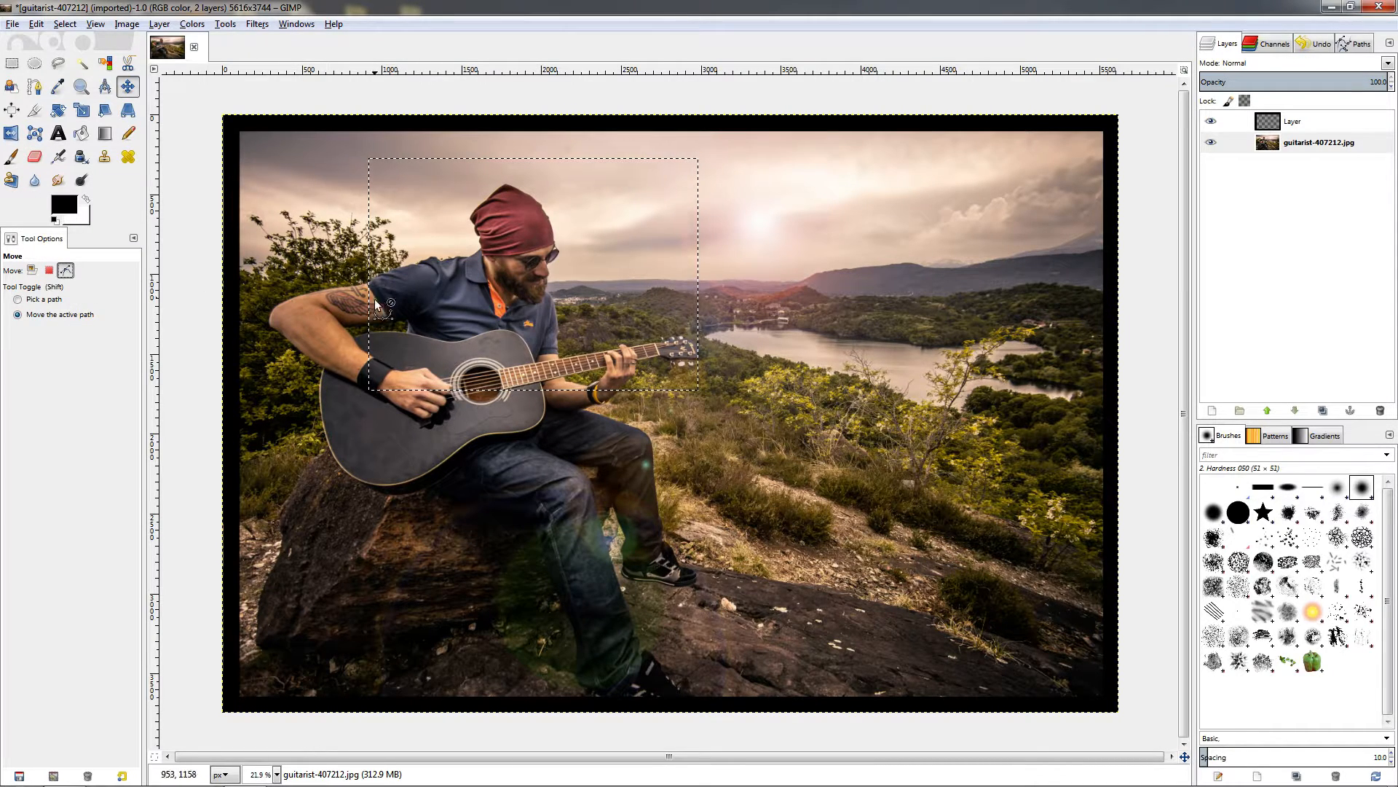
{"action": "left_click", "coordinate": [1356, 46]}
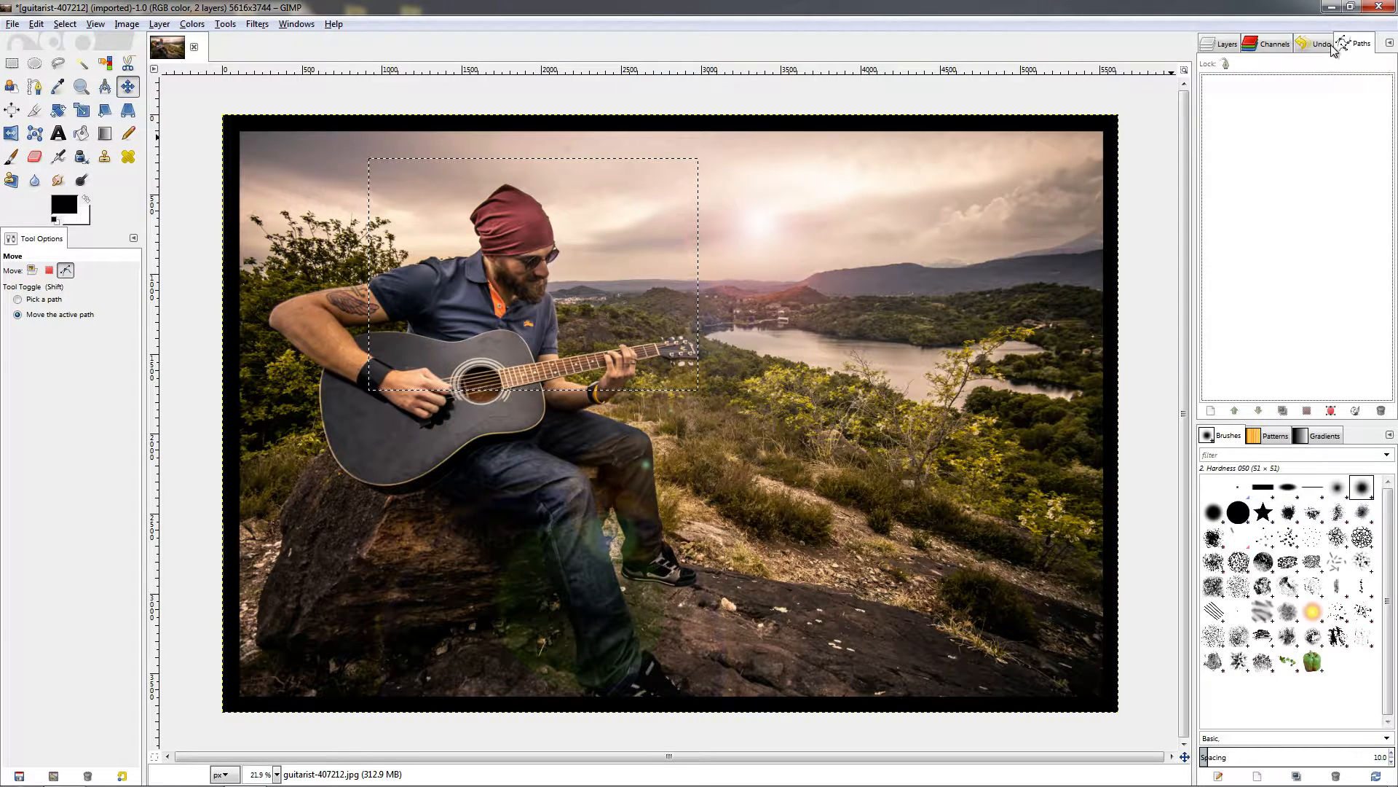
{"action": "mouse_move", "coordinate": [393, 131]}
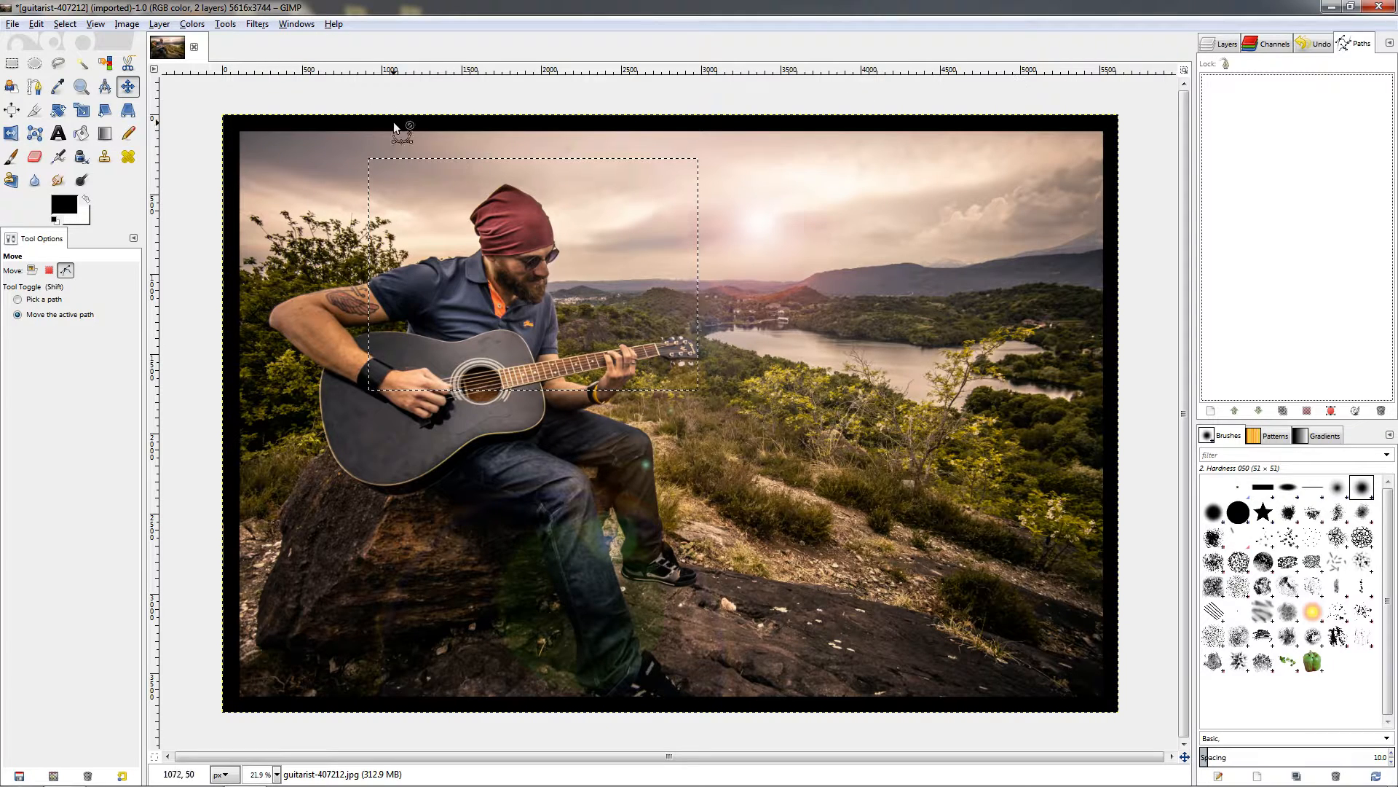
{"action": "left_click", "coordinate": [297, 24]}
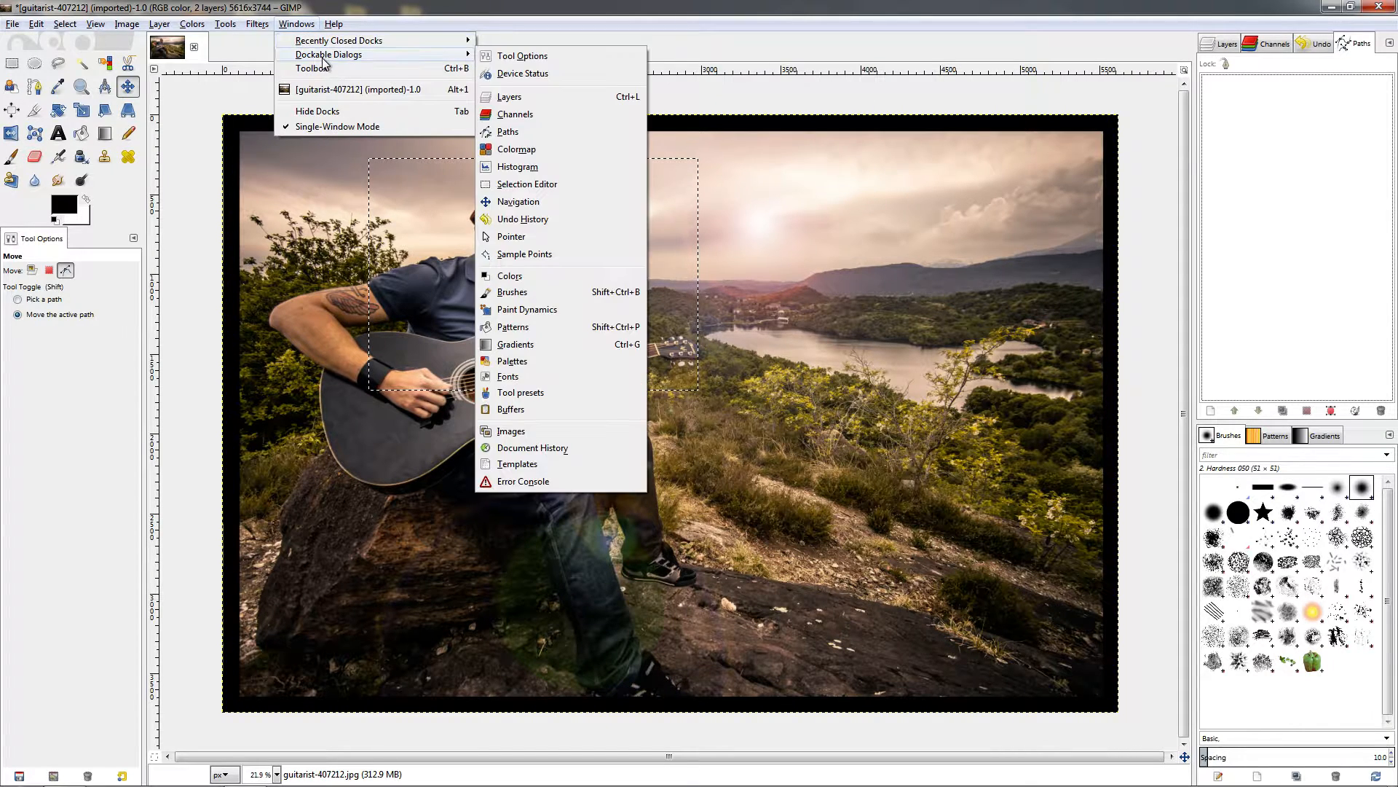
{"action": "mouse_move", "coordinate": [897, 114]}
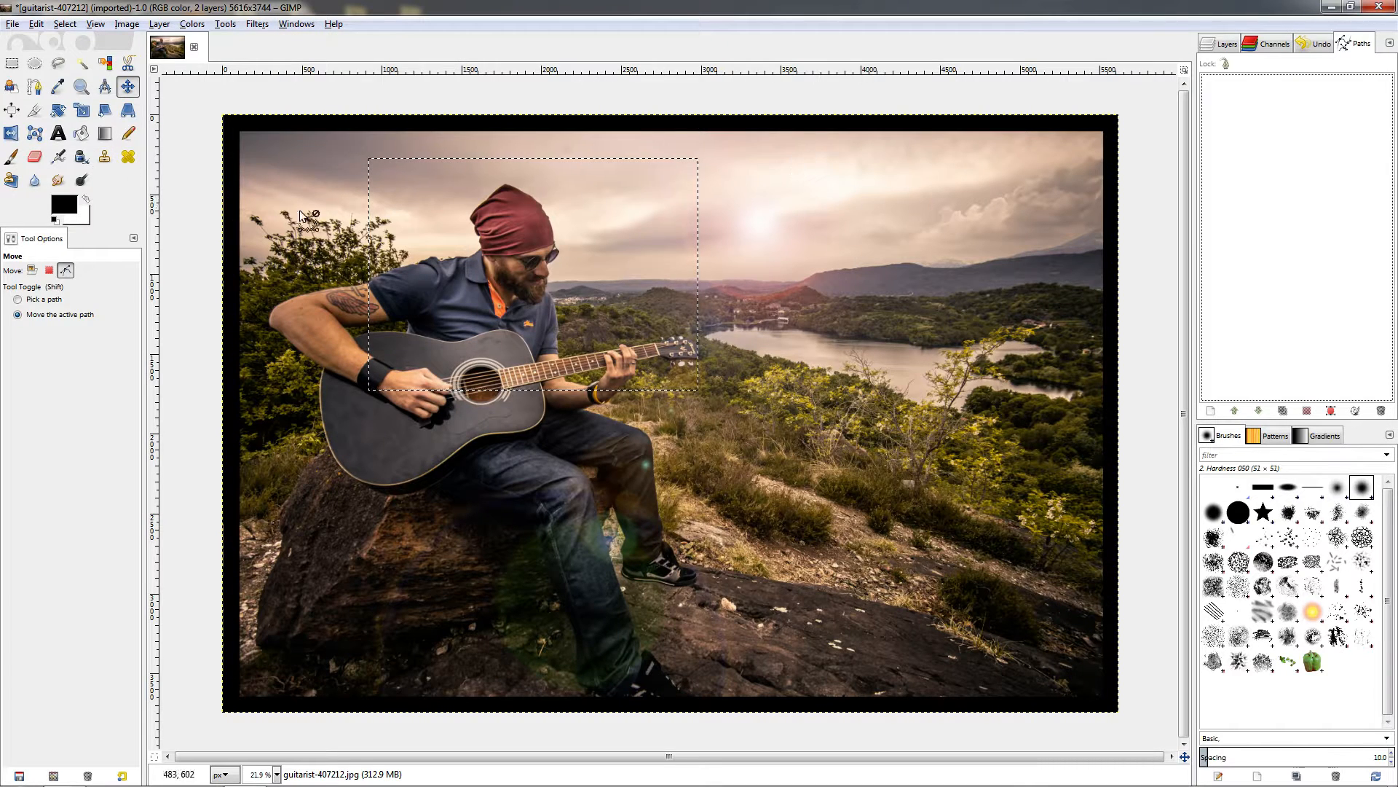
{"action": "mouse_move", "coordinate": [452, 293]}
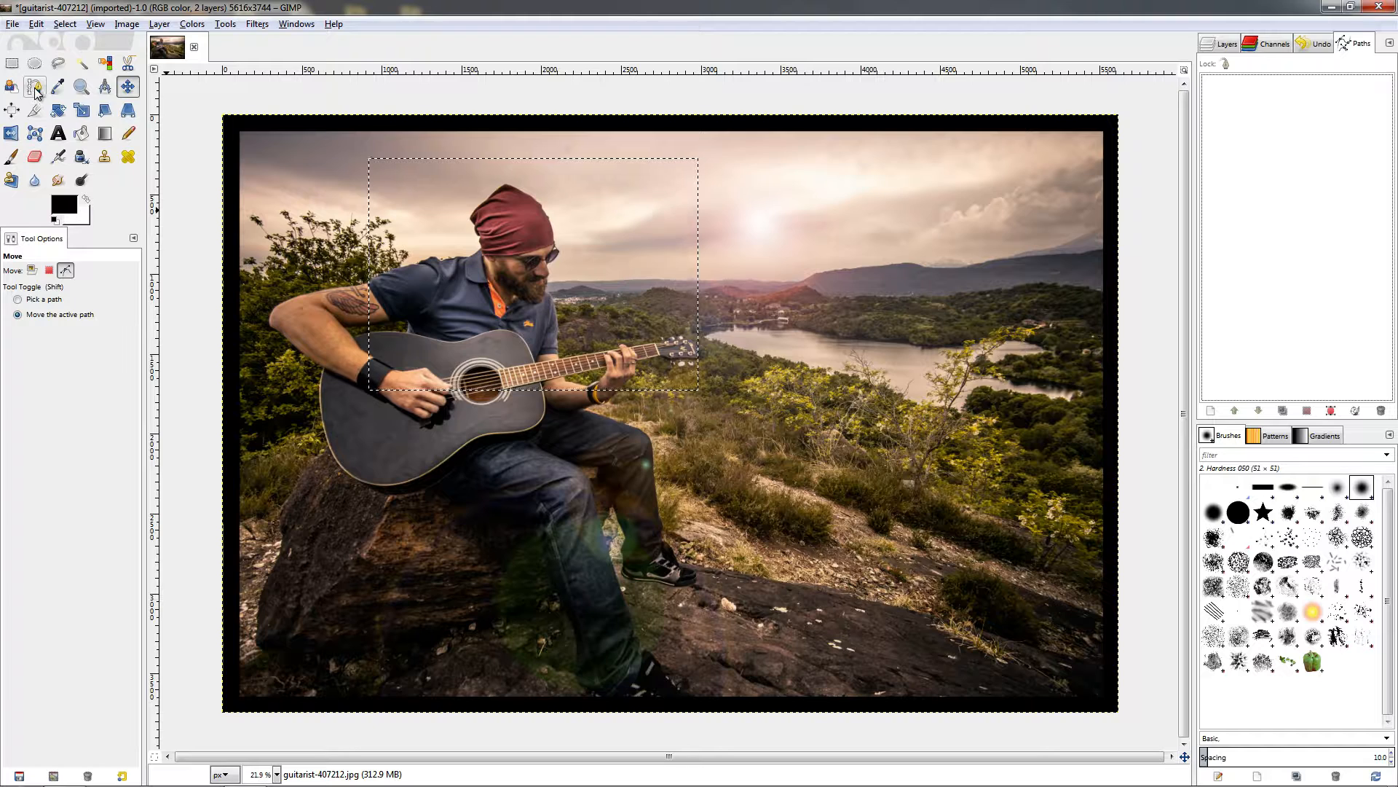
Draw a multi-point path across the lake and hillside with the Paths tool
{"action": "left_click", "coordinate": [35, 84]}
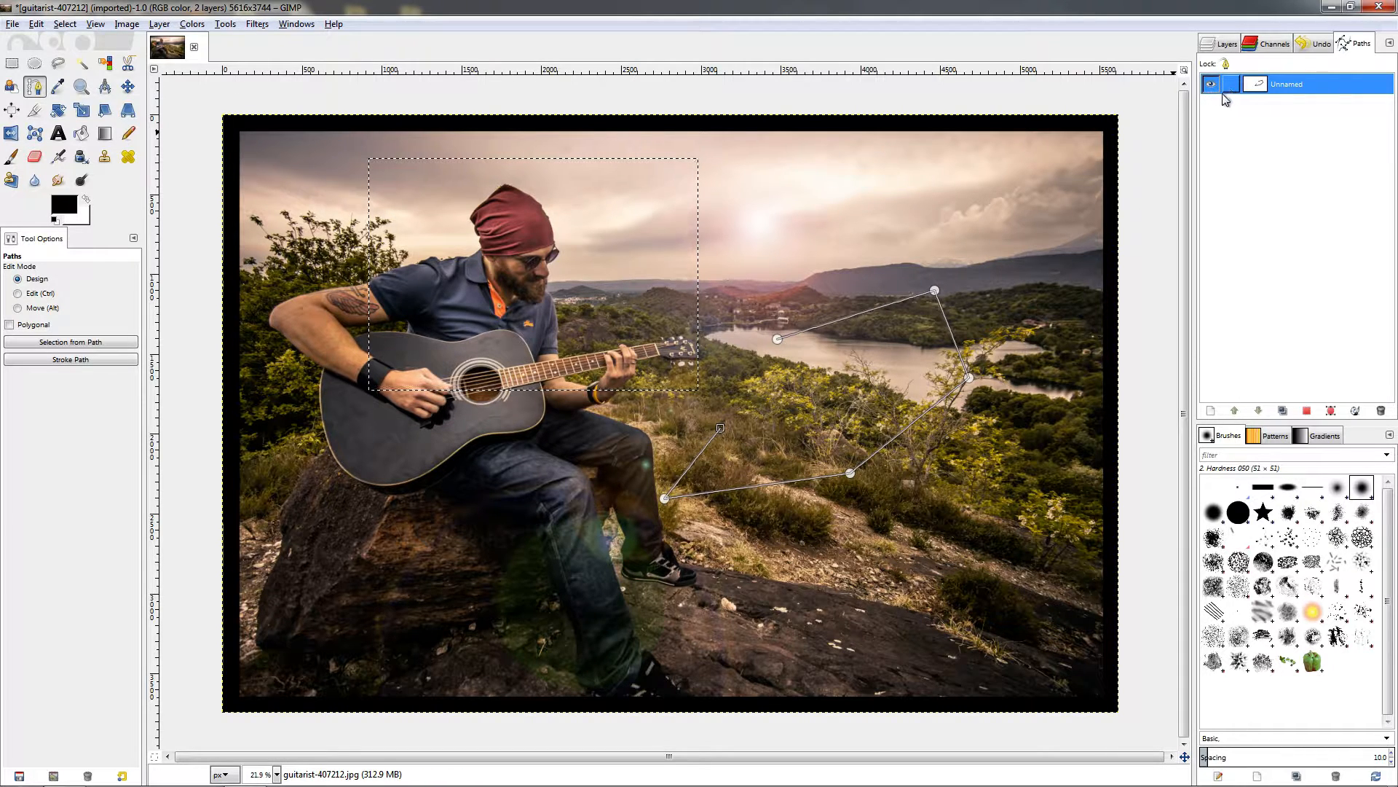
{"action": "left_click", "coordinate": [128, 87]}
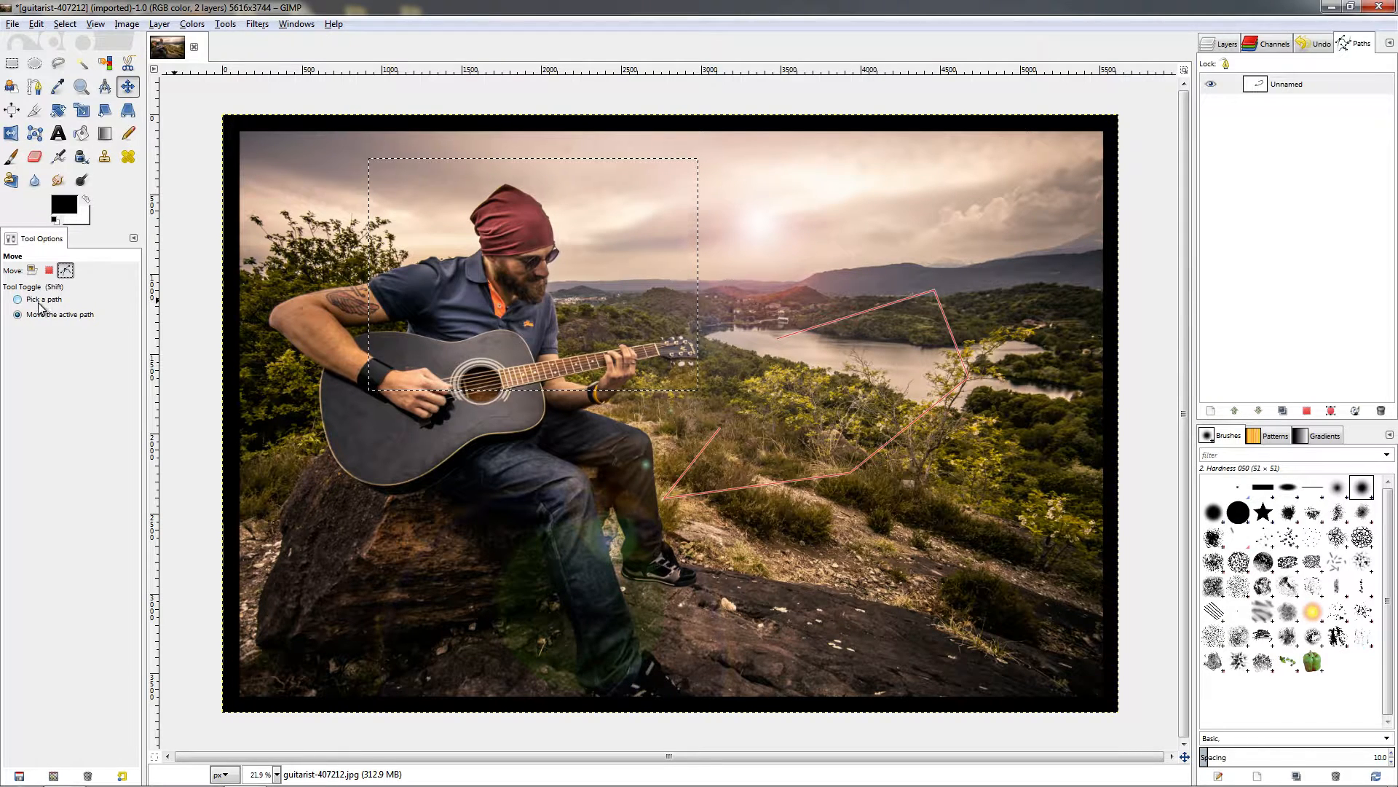
Set the toggle to 'Pick a path' and grab the path over the hillside to move it
{"action": "left_click", "coordinate": [17, 315]}
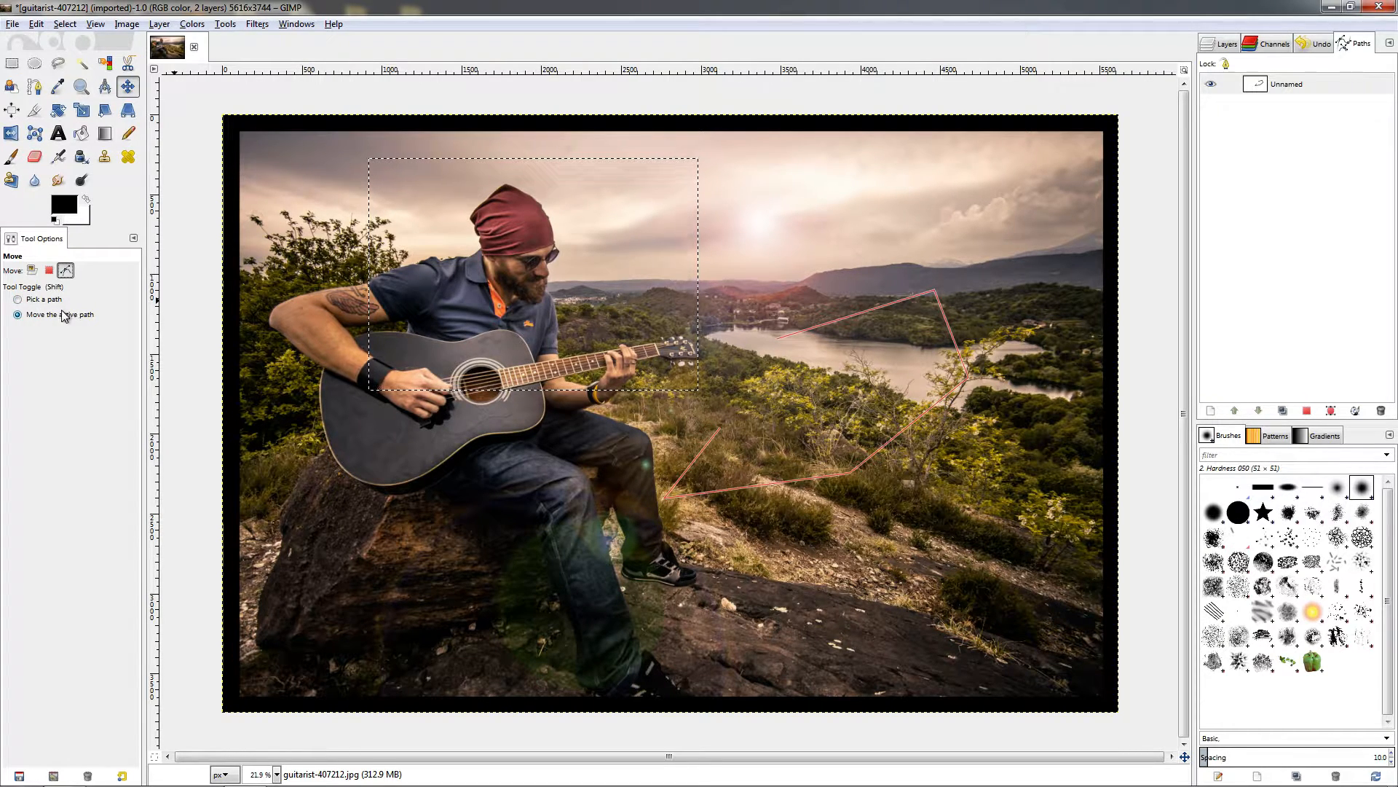
{"action": "left_click", "coordinate": [18, 299]}
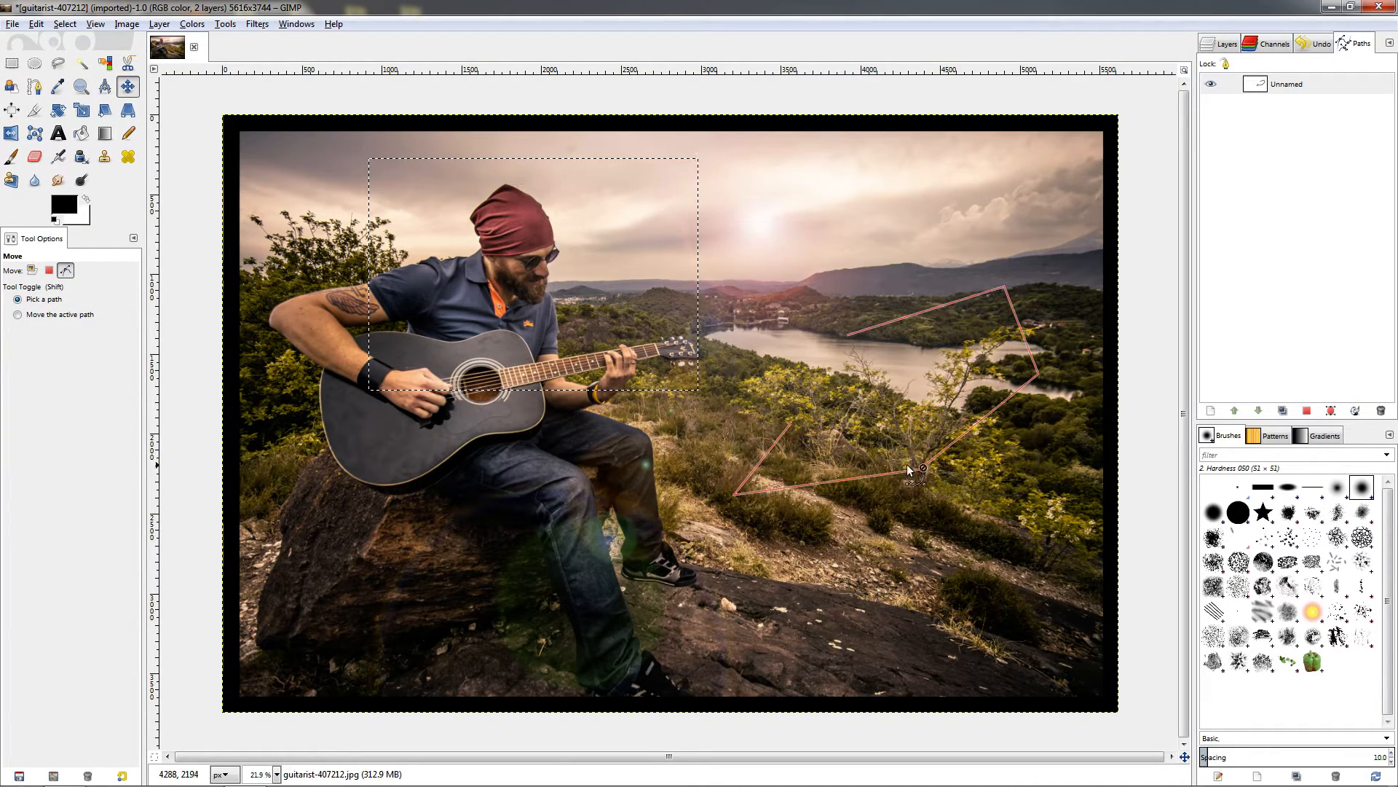
{"action": "left_click", "coordinate": [18, 314]}
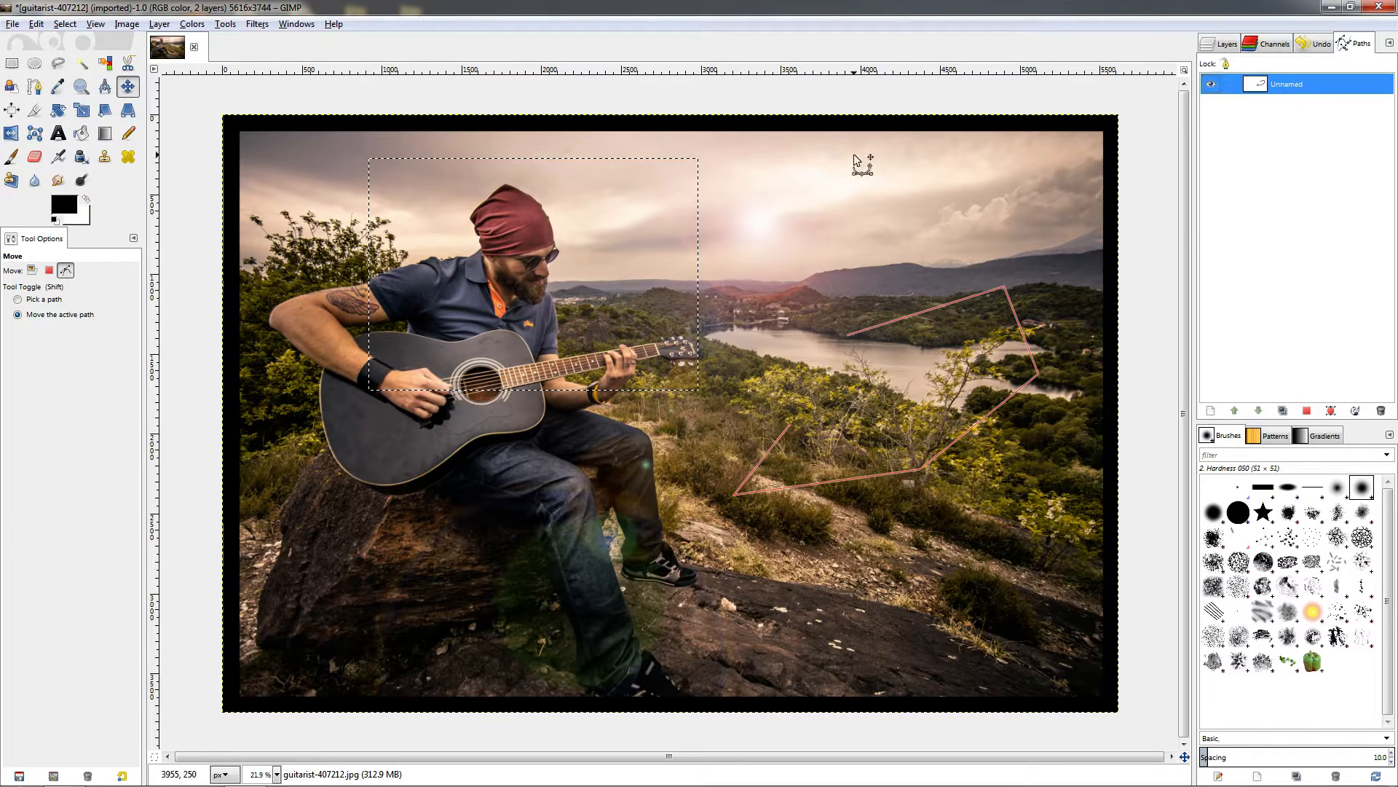
{"action": "mouse_move", "coordinate": [822, 319]}
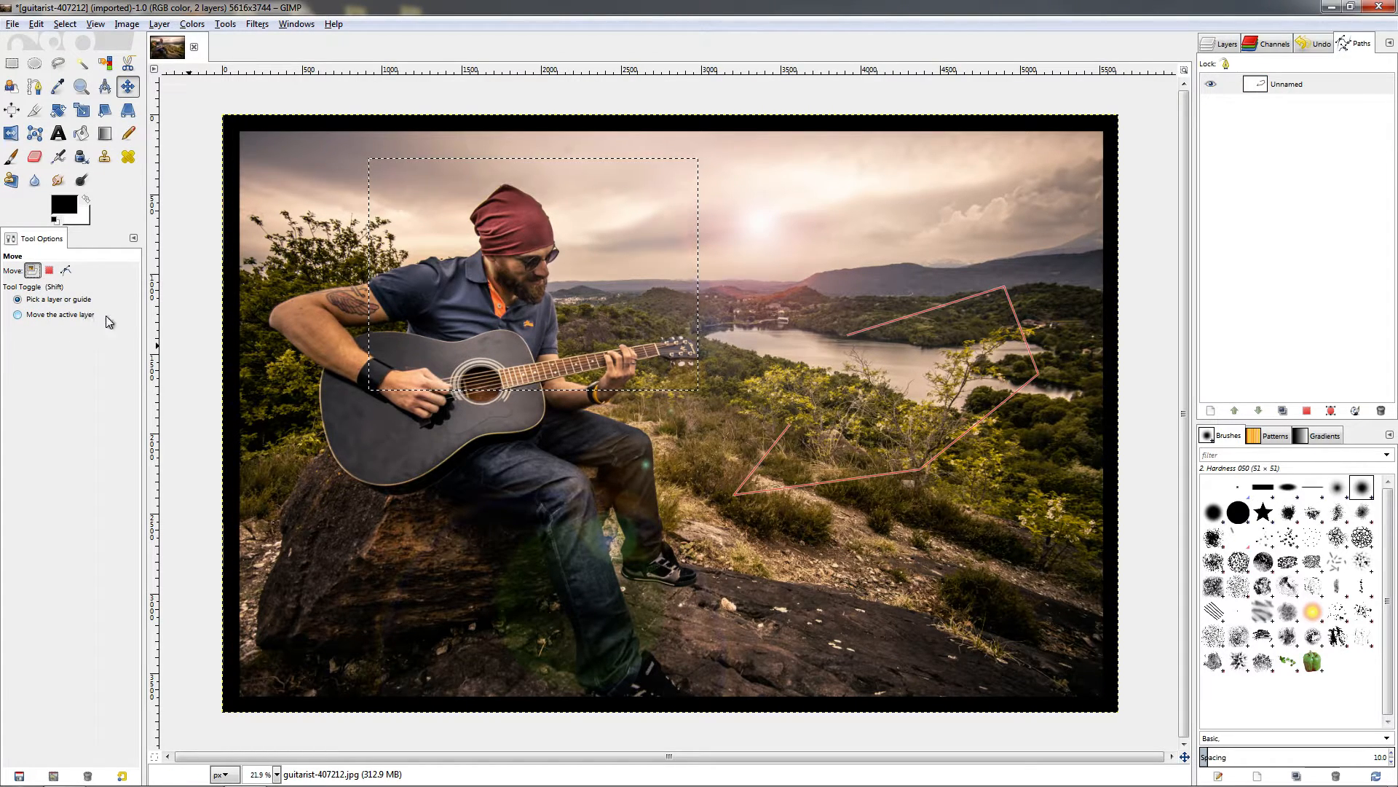
{"action": "mouse_move", "coordinate": [85, 326]}
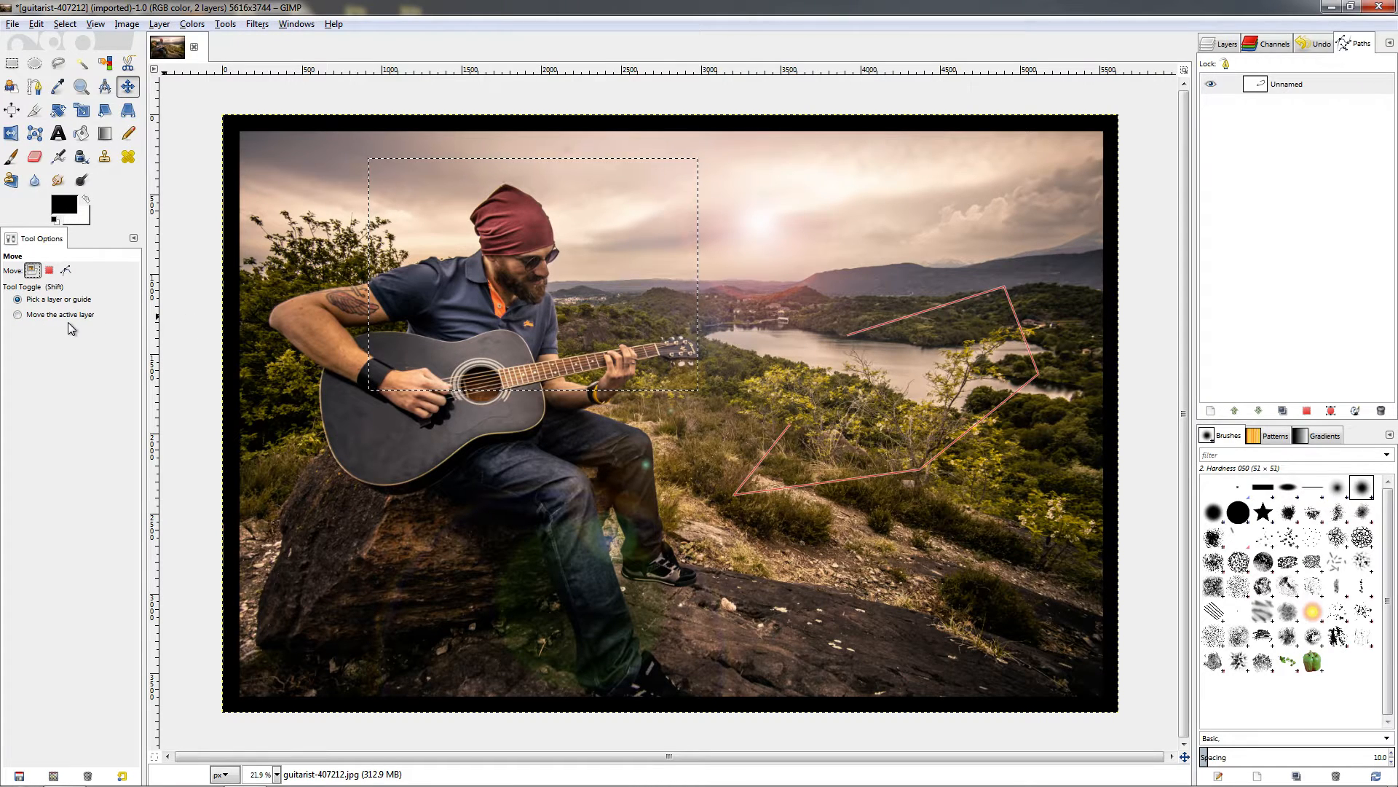
Review the Layer mode toggle options, then activate the Alignment tool
{"action": "left_click", "coordinate": [18, 314]}
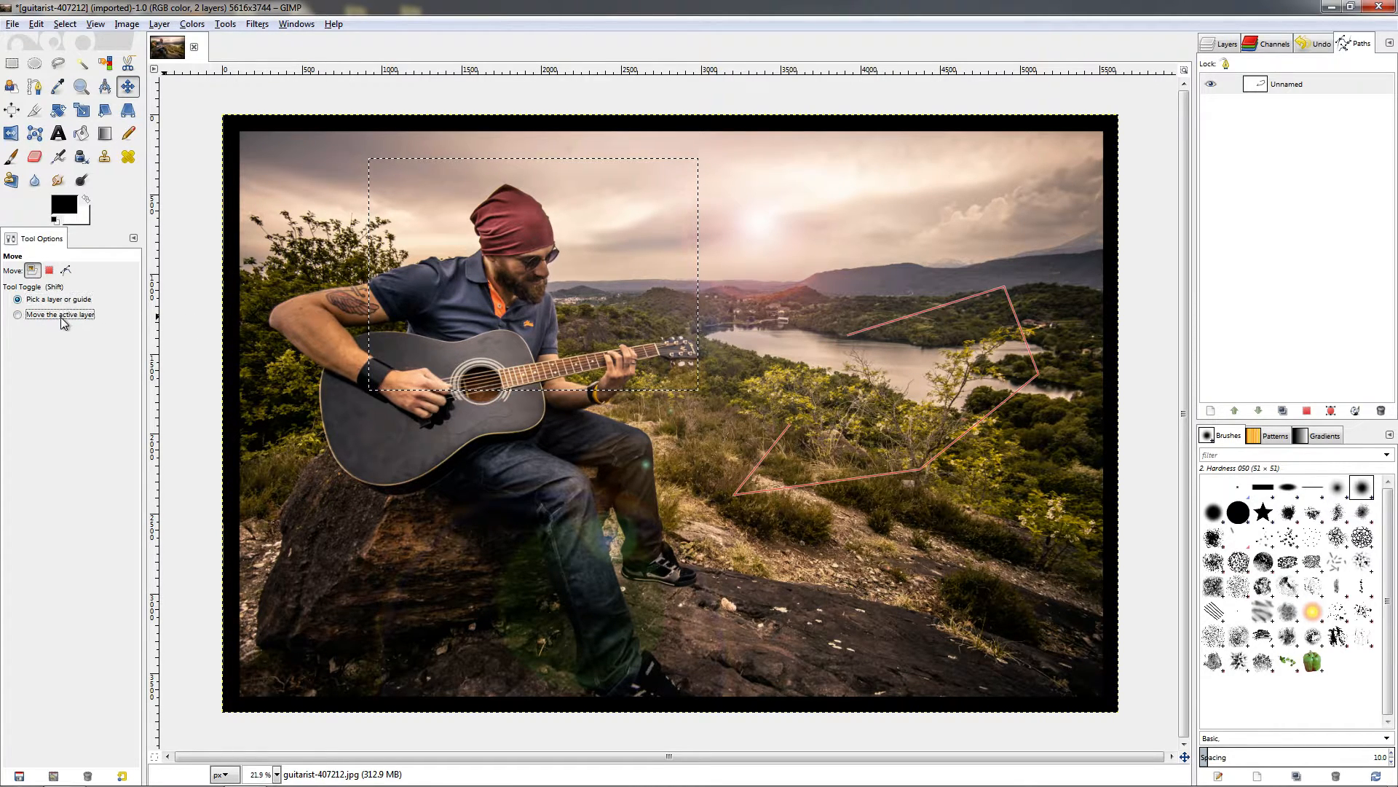
{"action": "left_click", "coordinate": [18, 299]}
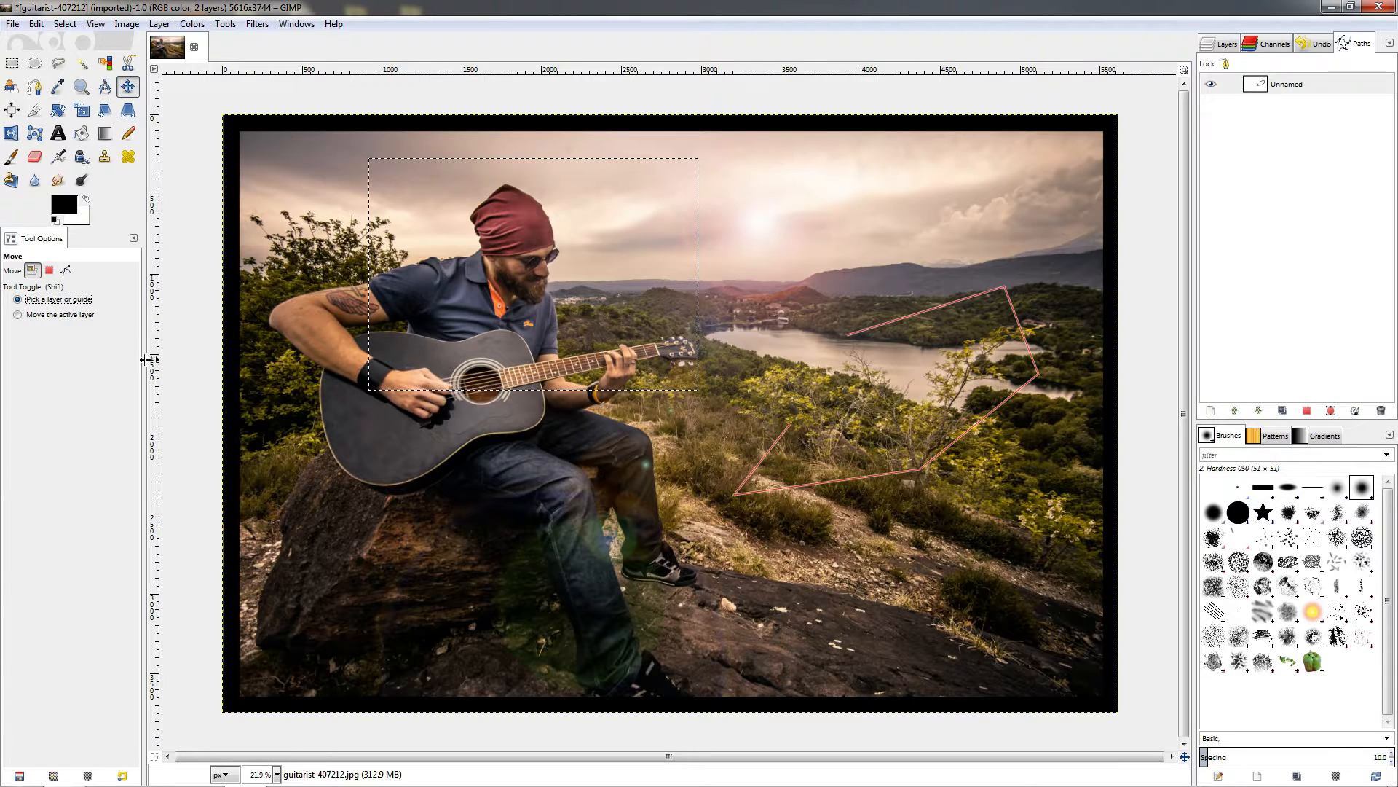
{"action": "mouse_move", "coordinate": [128, 88]}
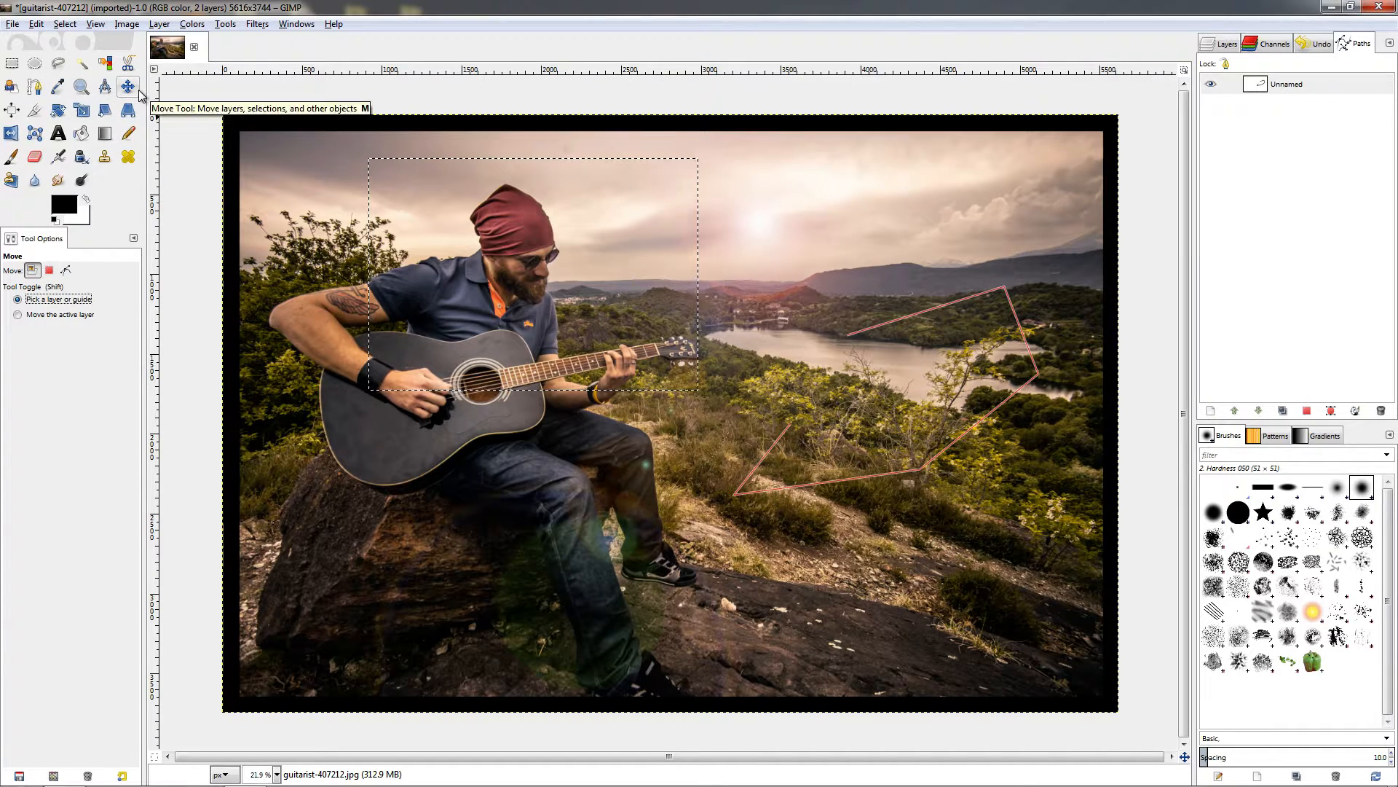
{"action": "left_click", "coordinate": [8, 111]}
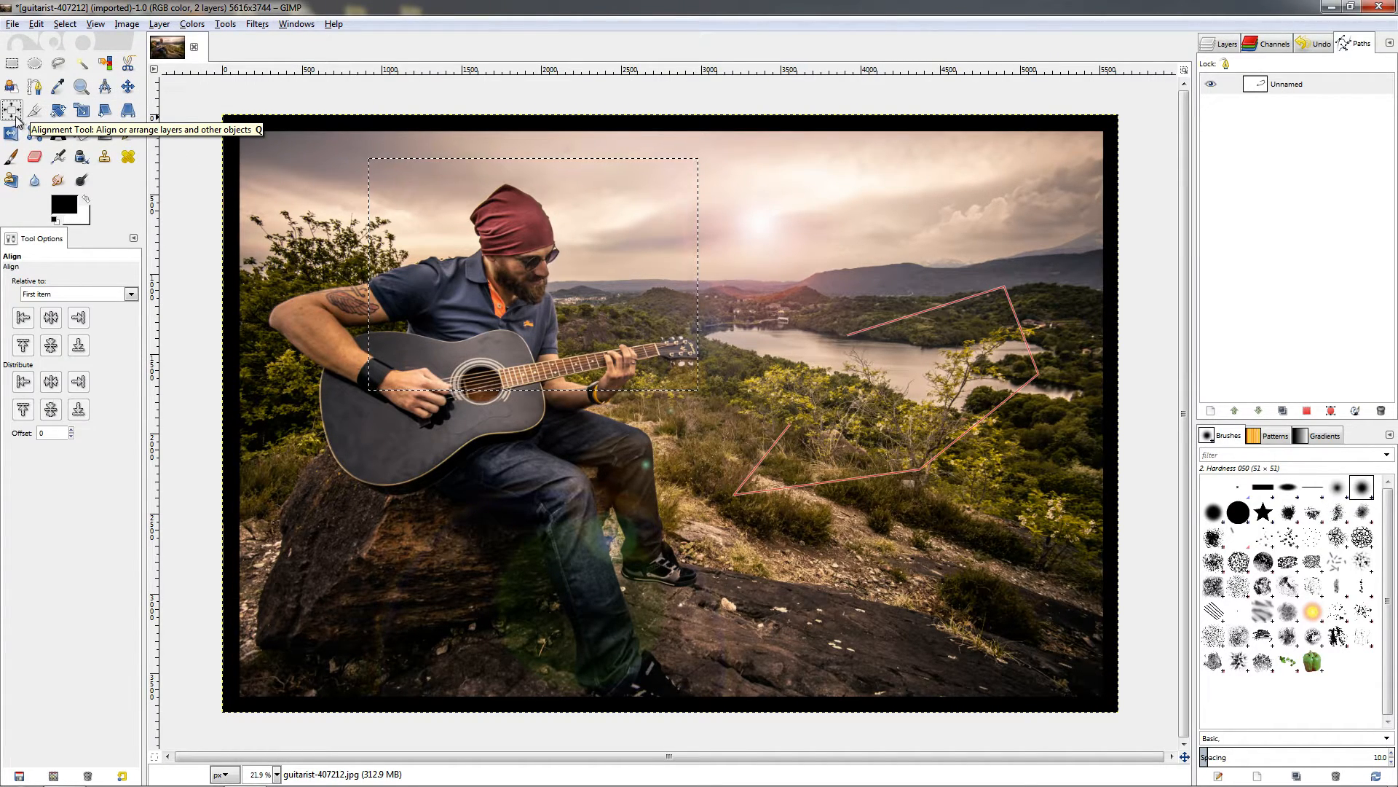